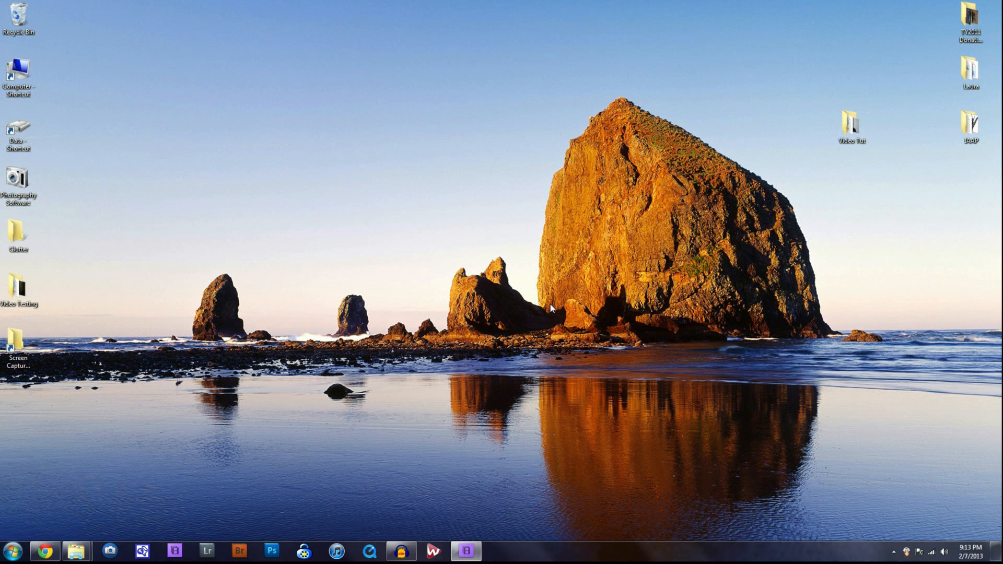
mouse_move(546, 313)
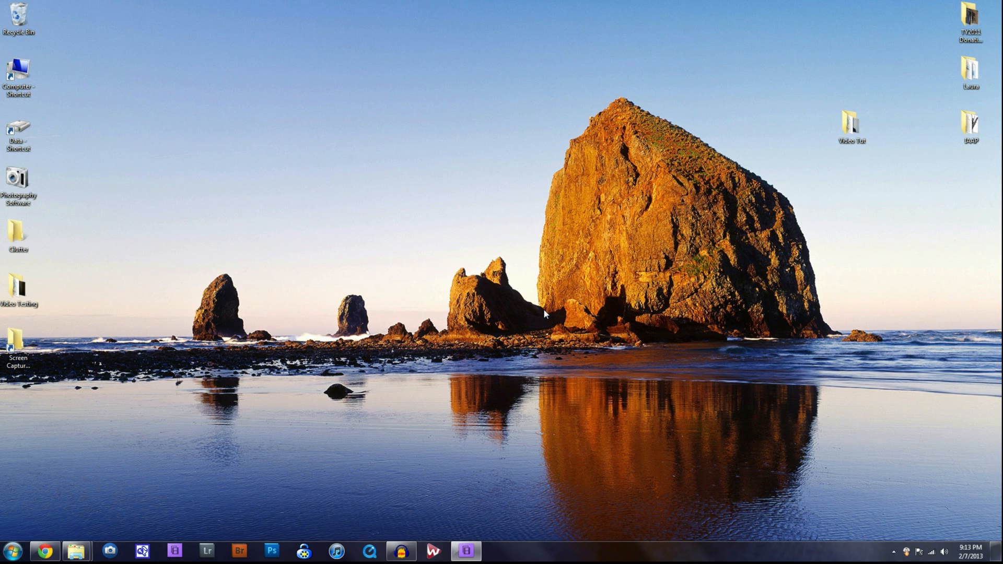
mouse_move(818, 284)
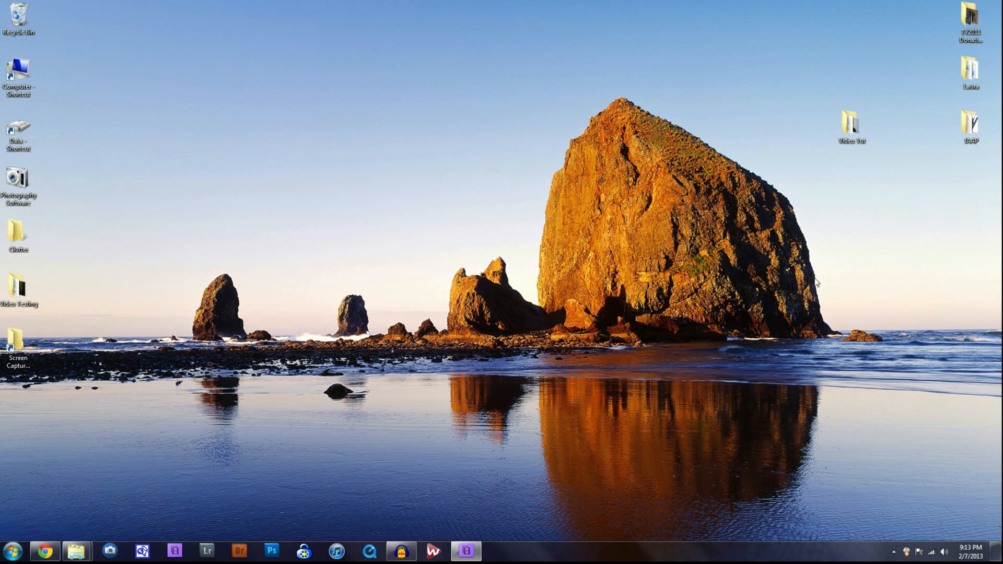
mouse_move(846, 163)
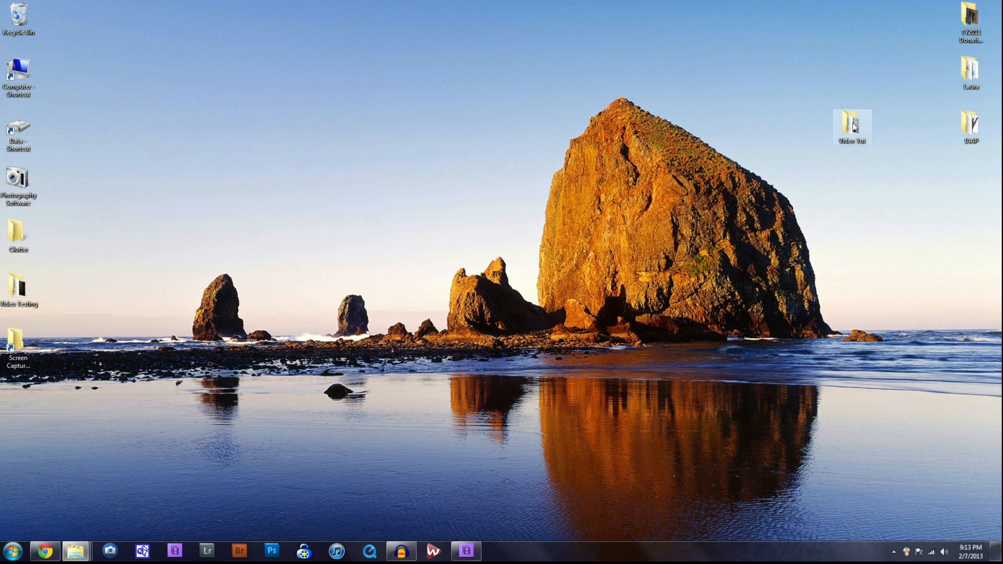
Review MVI_9051.MOV and ZOOM0003.WAV in the Video Tut folder, then return to Premiere Elements.
double_click(851, 125)
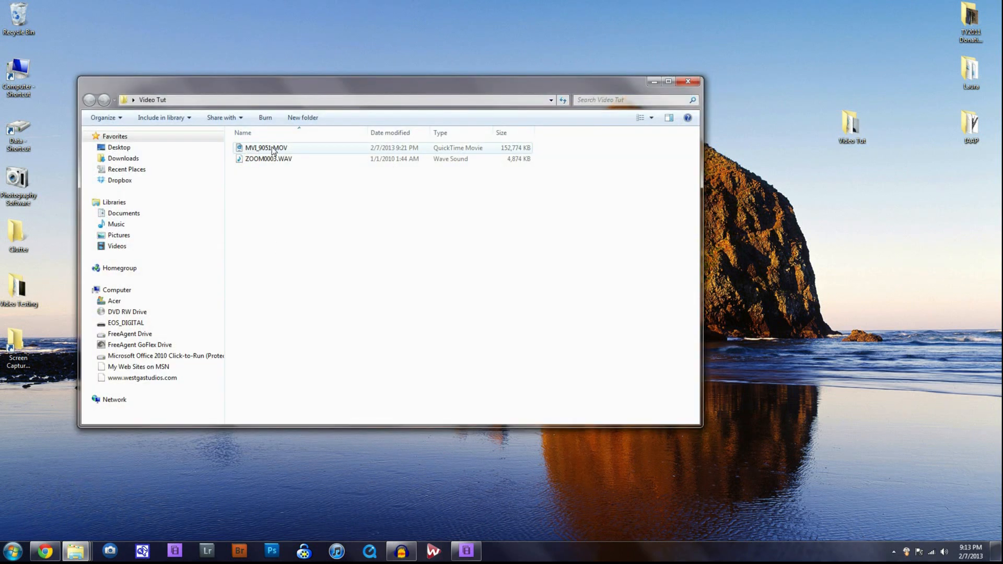
click(268, 159)
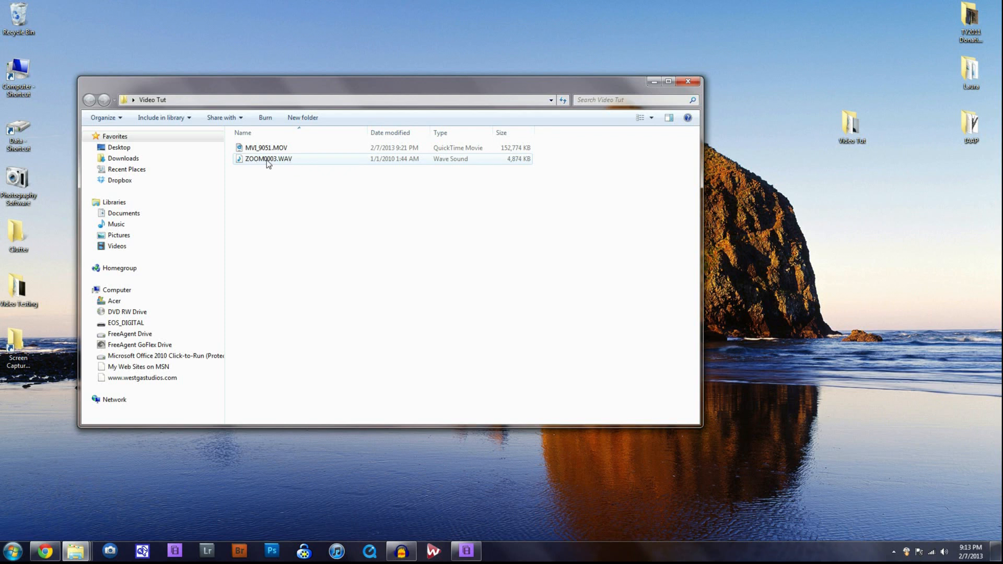
click(610, 159)
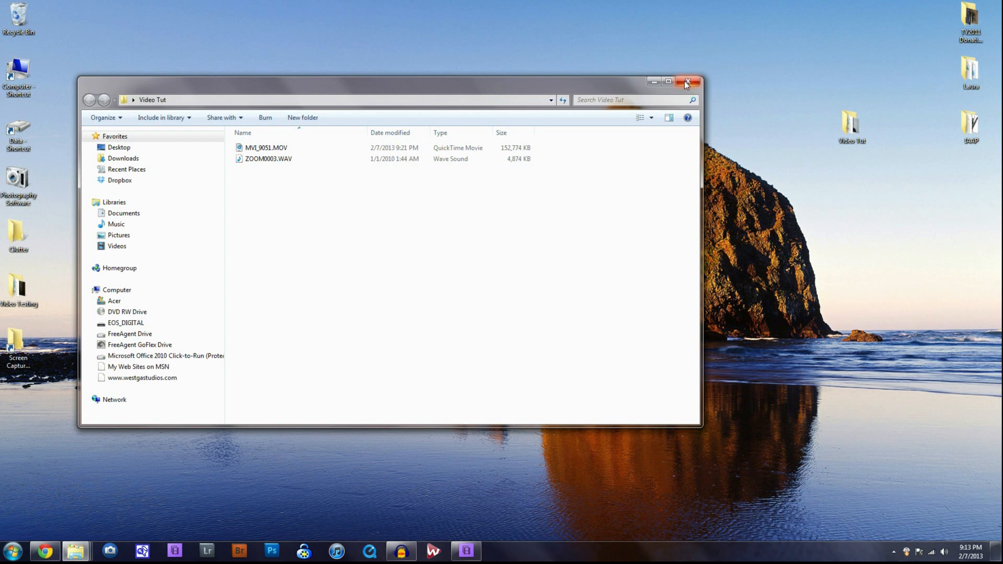
mouse_move(687, 82)
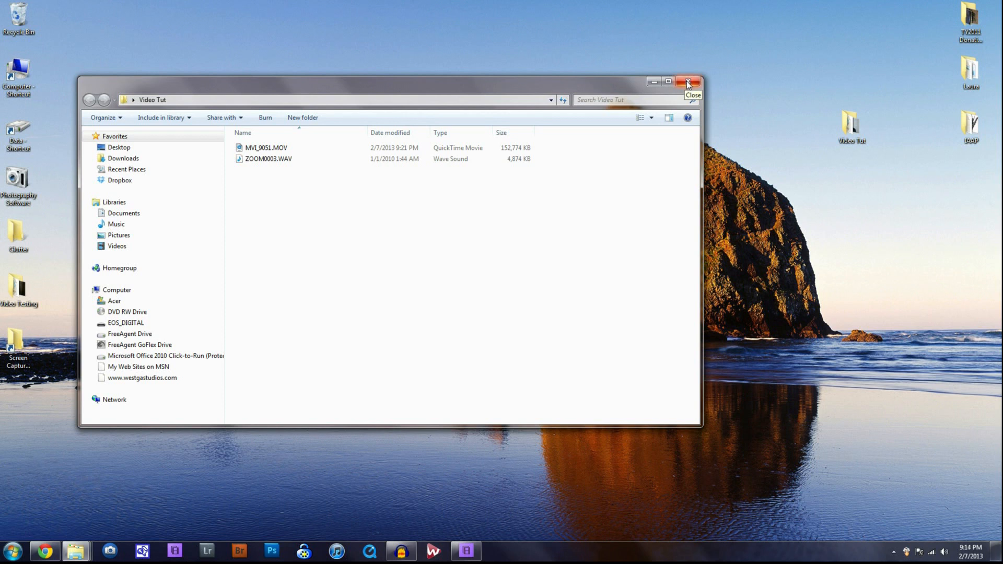
click(688, 82)
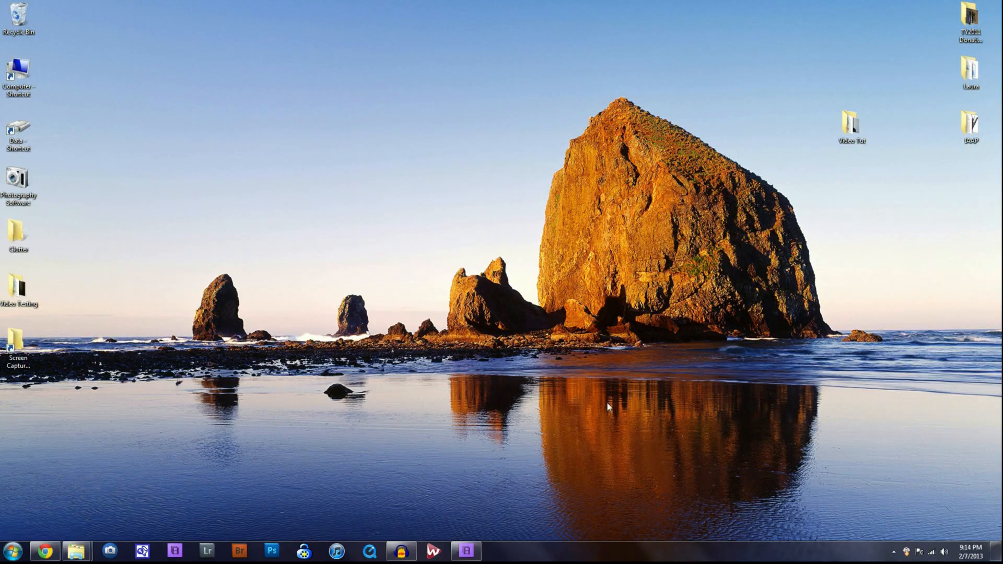
click(465, 551)
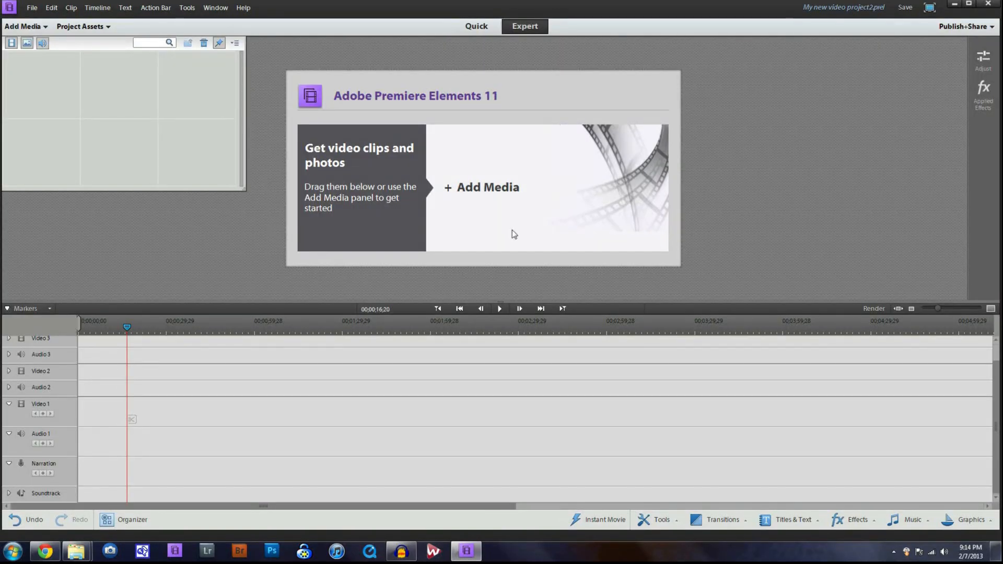
mouse_move(460, 165)
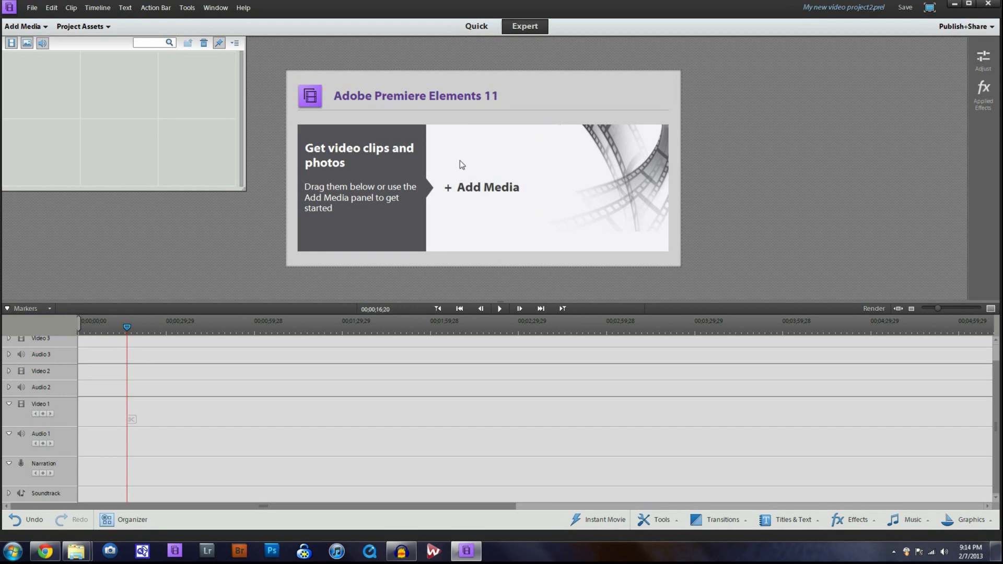
mouse_move(450, 167)
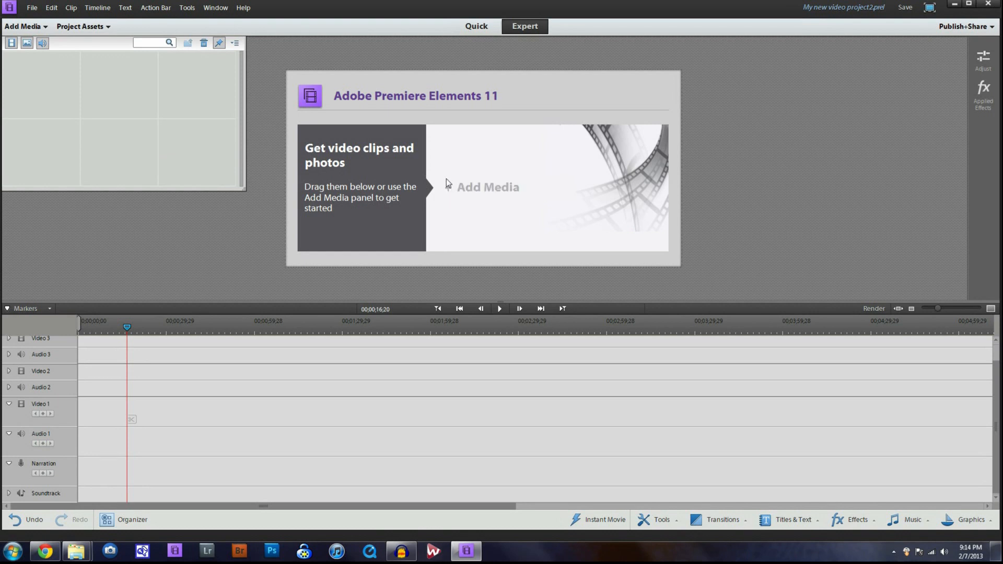
Import MVI_9051.MOV from the computer into Project Assets via Add Media.
click(25, 26)
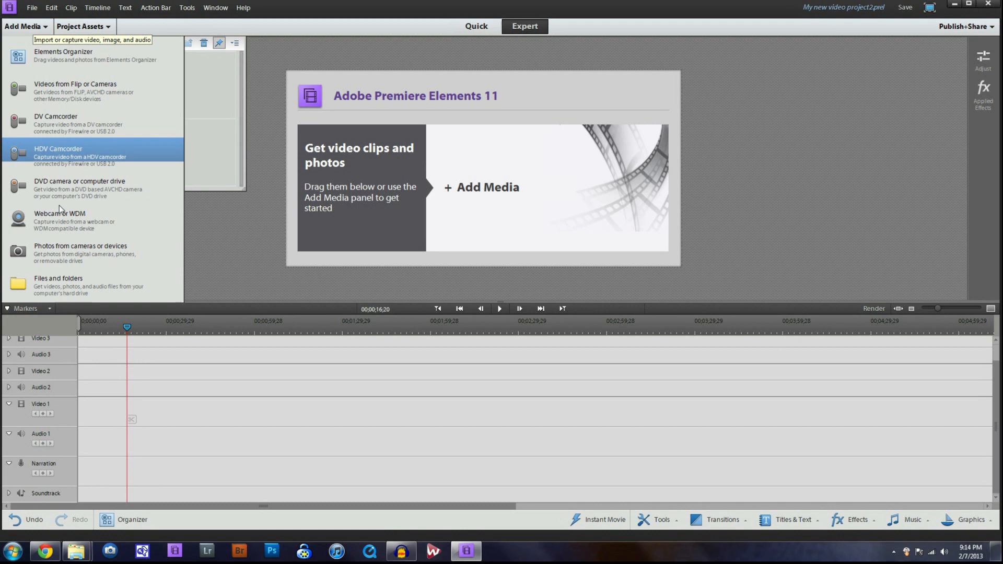
click(58, 277)
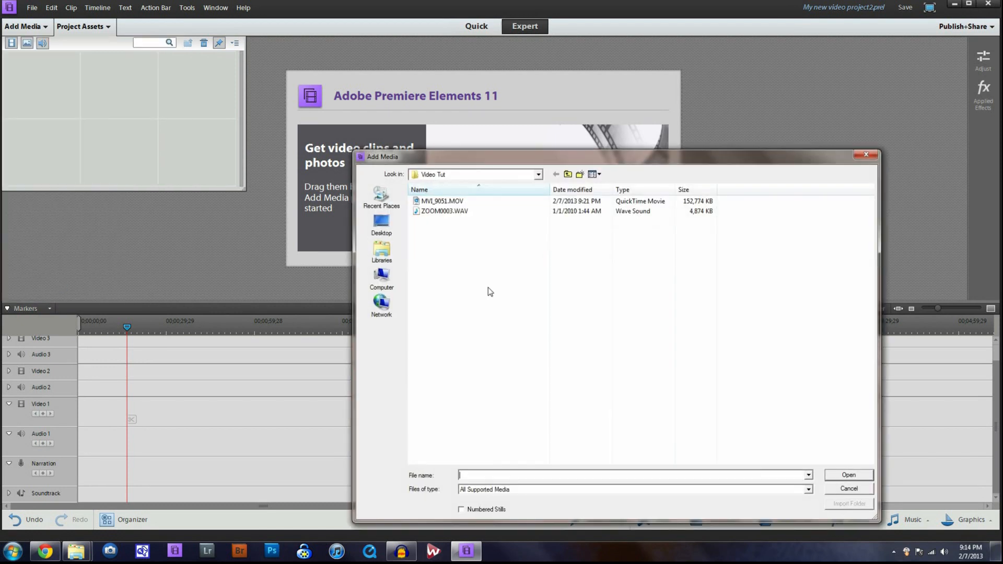
click(441, 200)
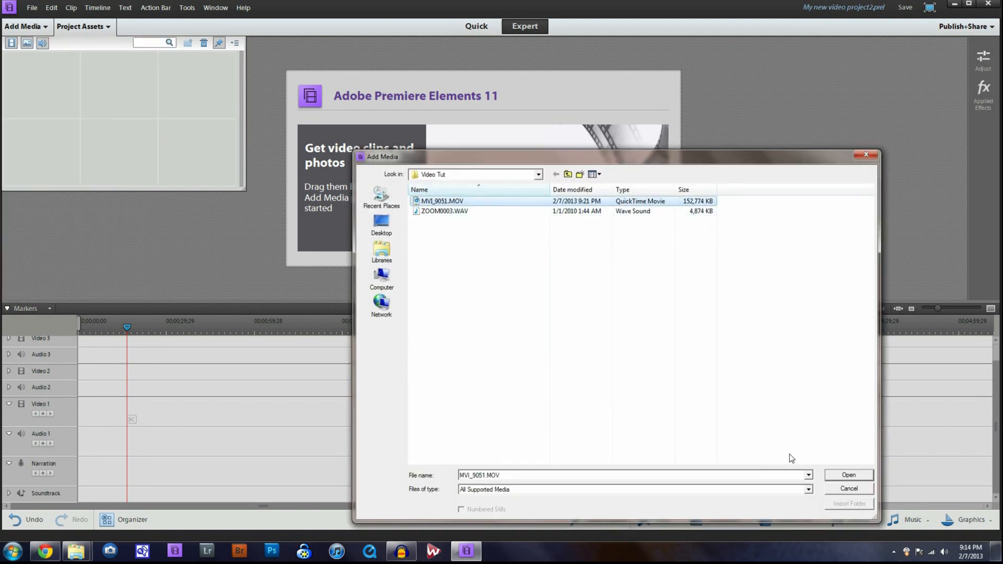
click(848, 475)
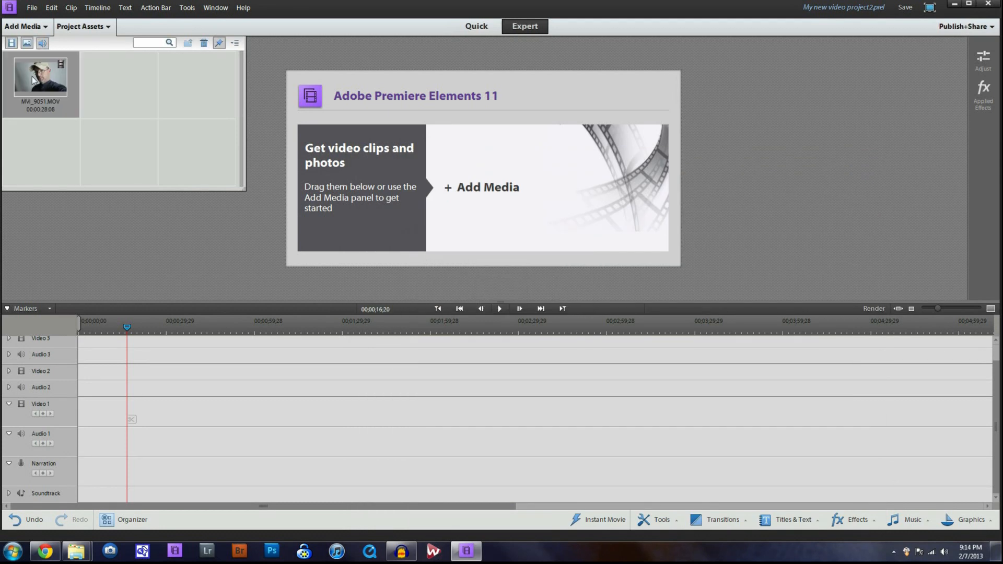
Drop MVI_9051.MOV at the start of the timeline on Video 1 and Audio 1.
drag(40, 75, 118, 422)
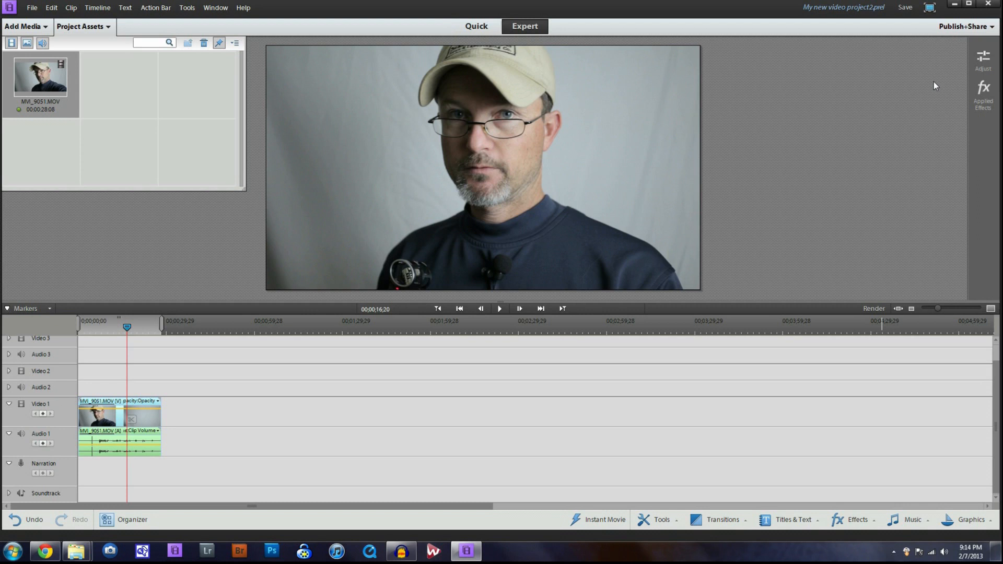
mouse_move(964, 26)
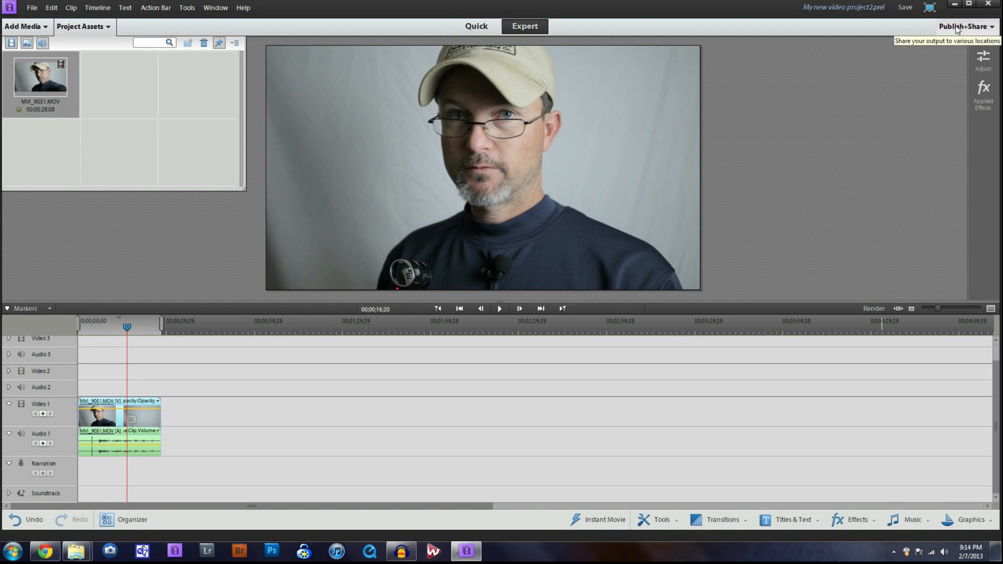
Export the timeline audio to the computer as a 48 kHz AIFF in the Video Tut folder.
click(964, 27)
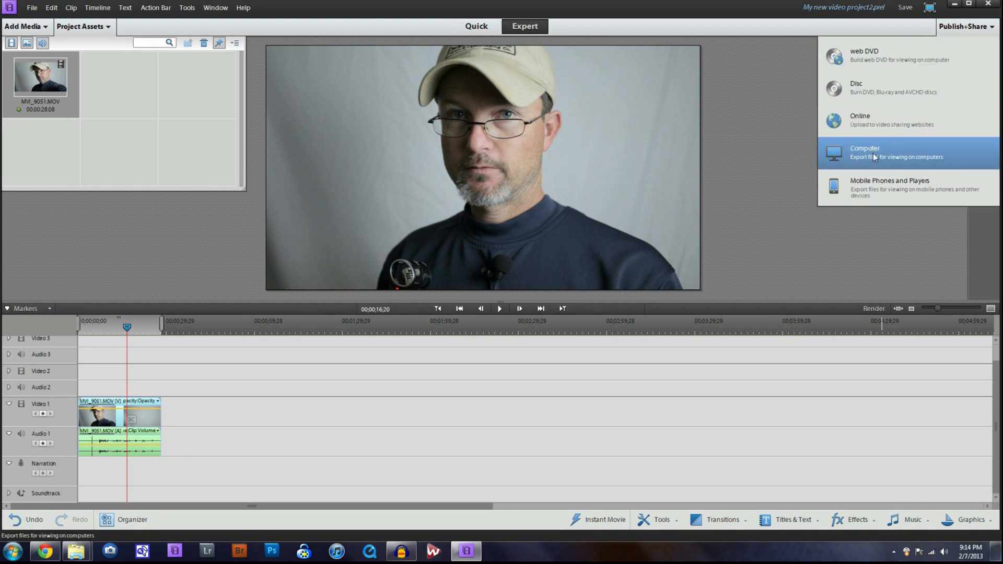
click(865, 152)
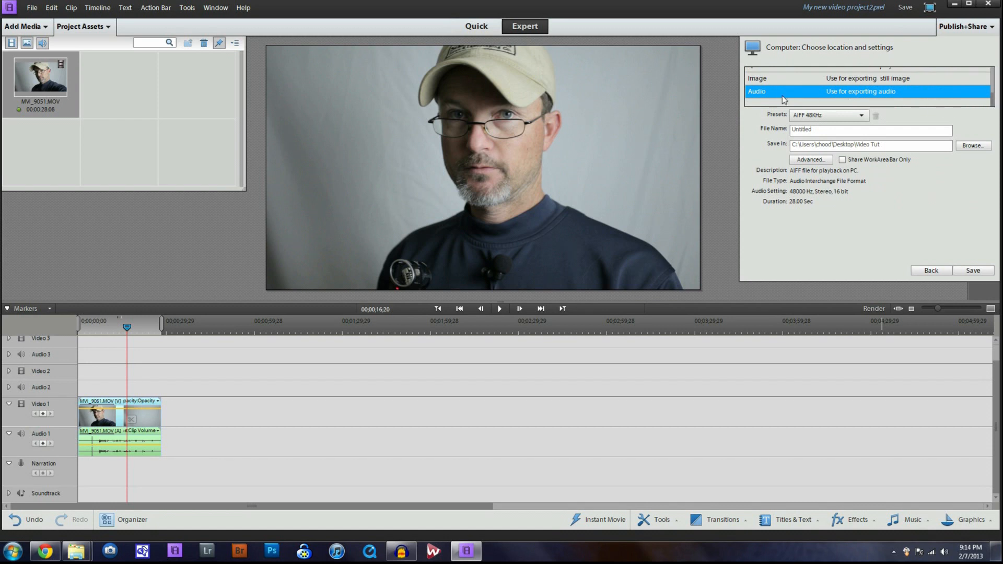
mouse_move(834, 97)
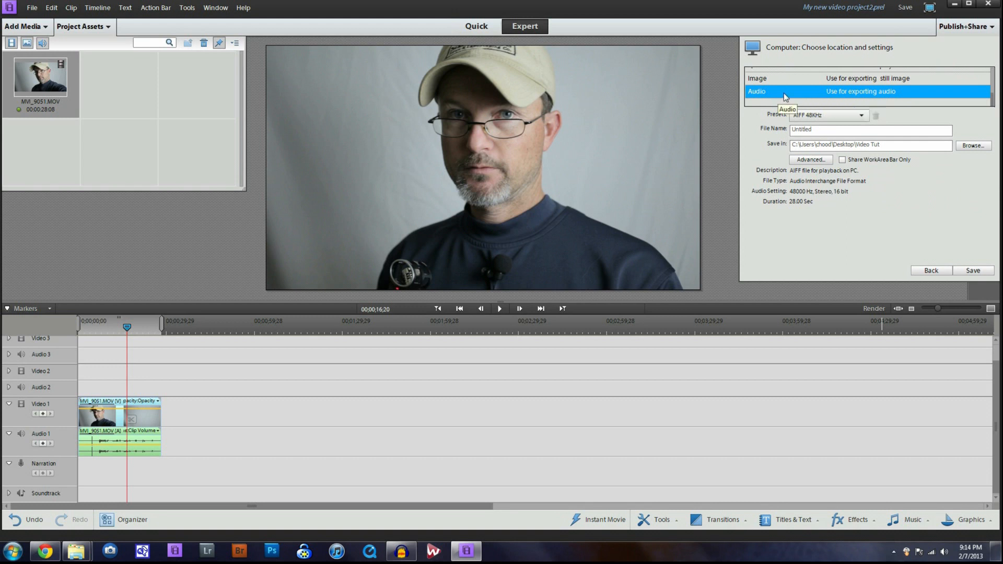
mouse_move(809, 159)
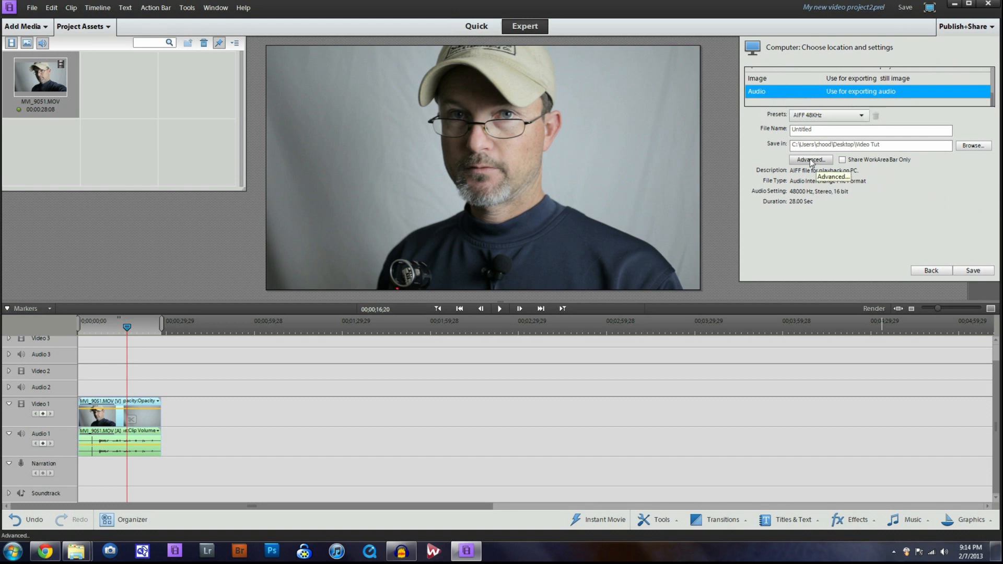
mouse_move(800, 197)
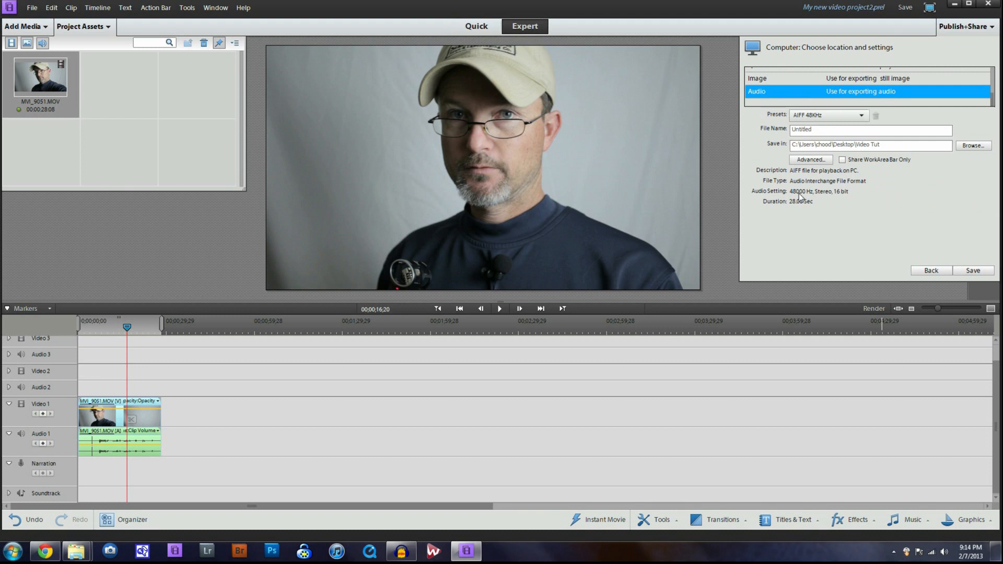
mouse_move(839, 197)
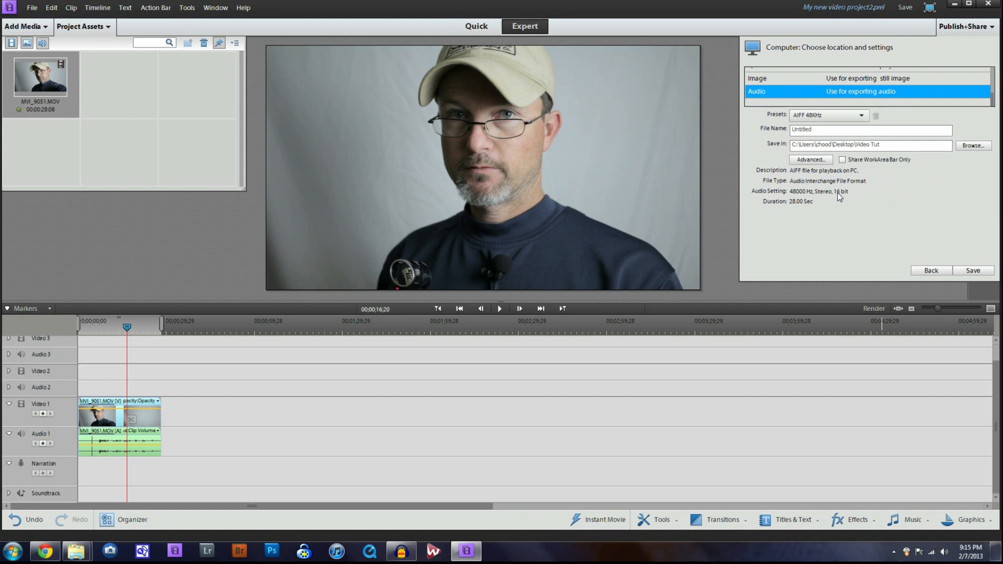
mouse_move(835, 205)
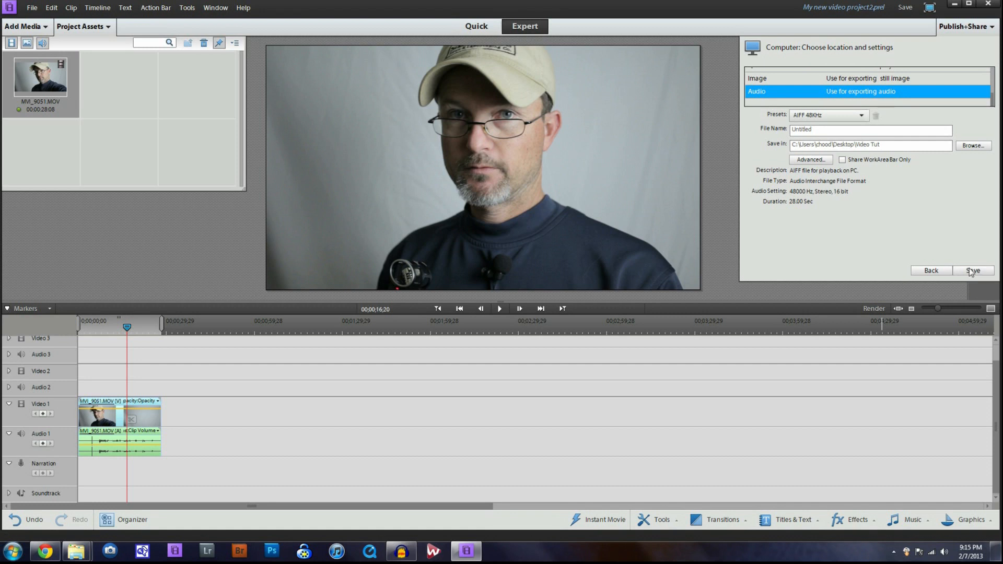
click(972, 270)
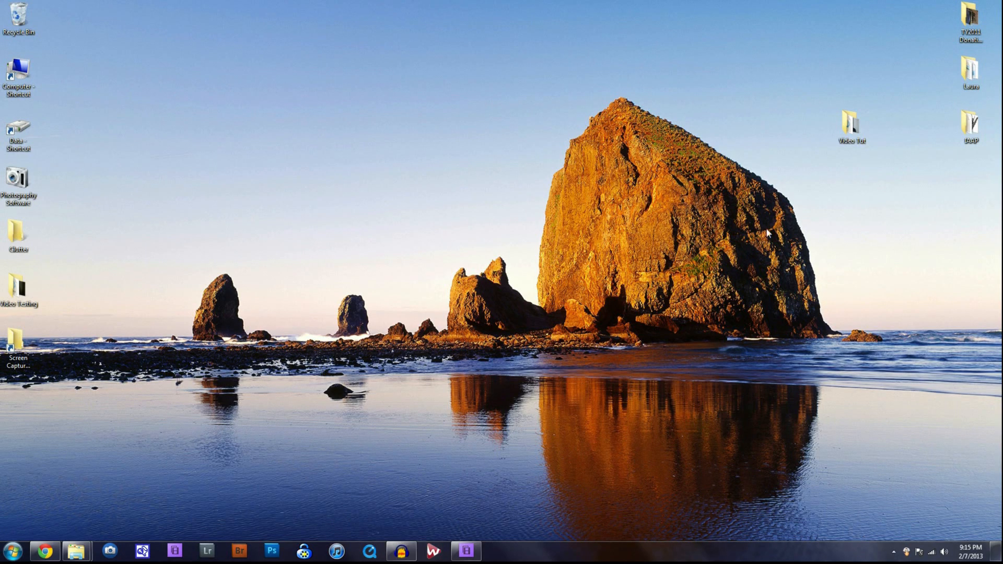
Bring up the empty Audacity project from the taskbar.
click(401, 550)
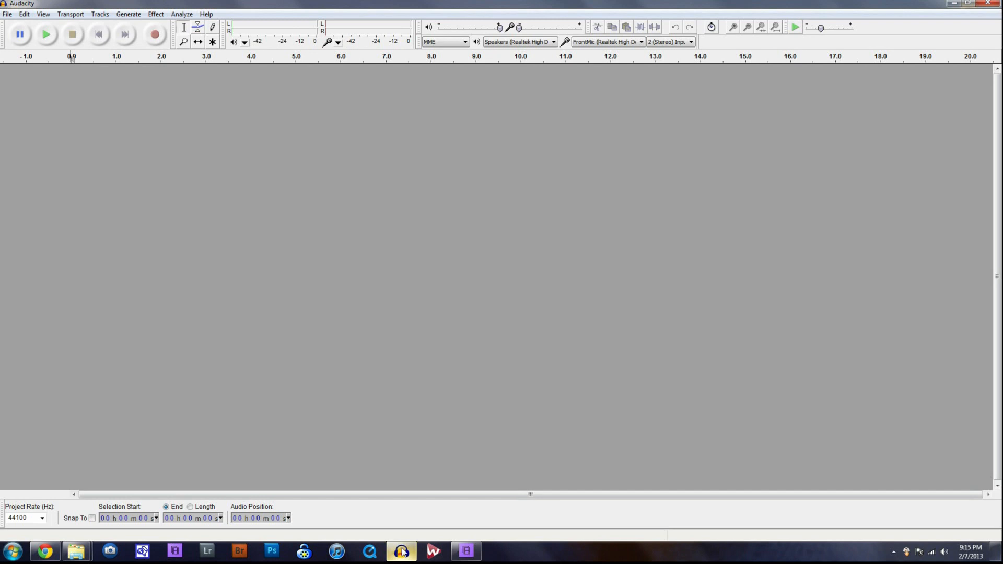
mouse_move(105, 251)
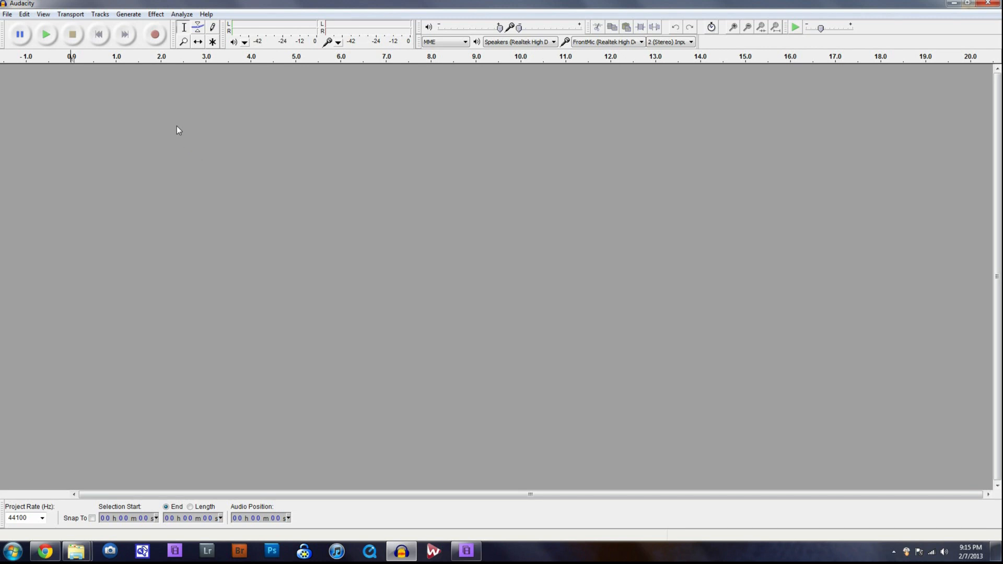
mouse_move(179, 125)
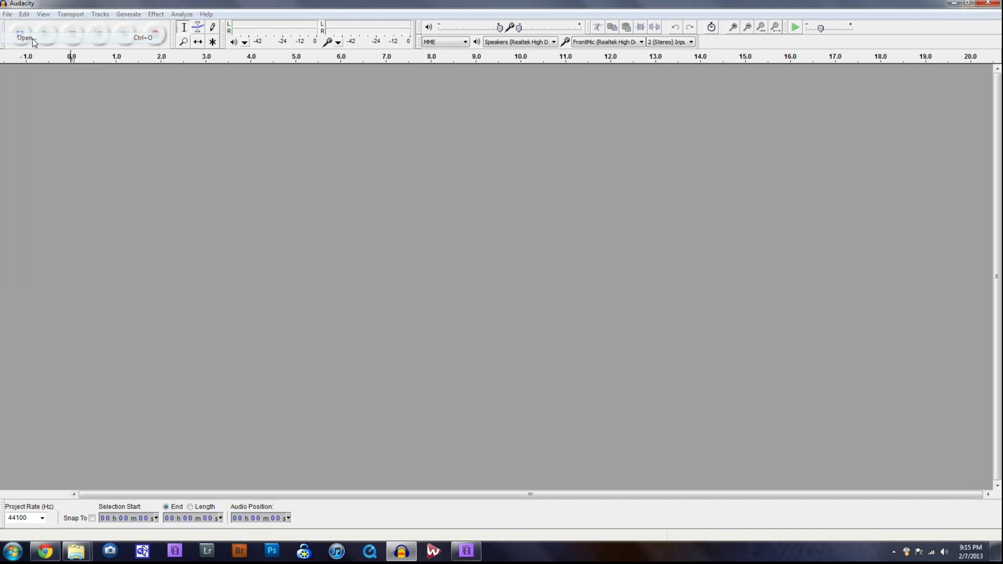
Open Untitled.aif as a stereo track, copying the file into the project.
click(25, 37)
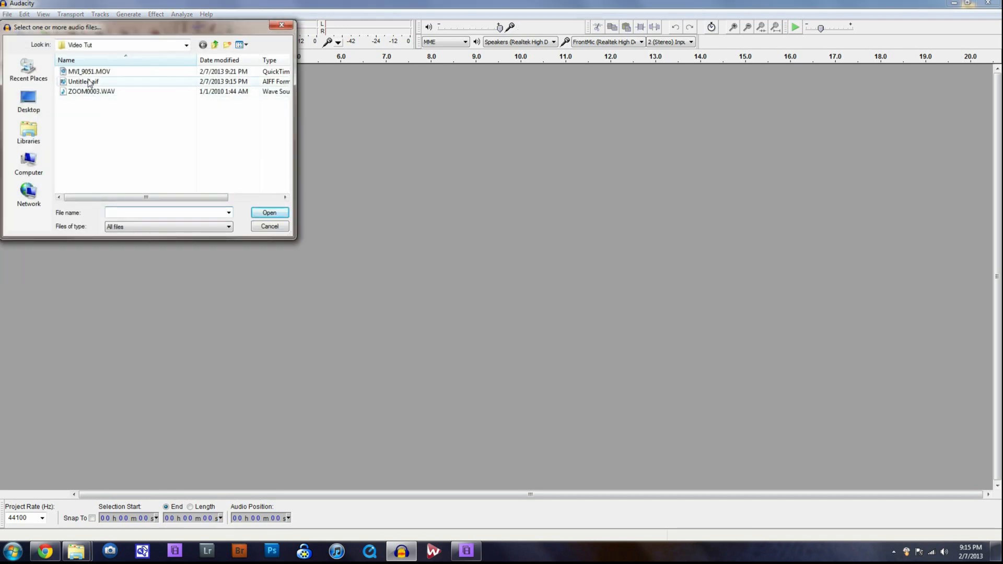
click(83, 82)
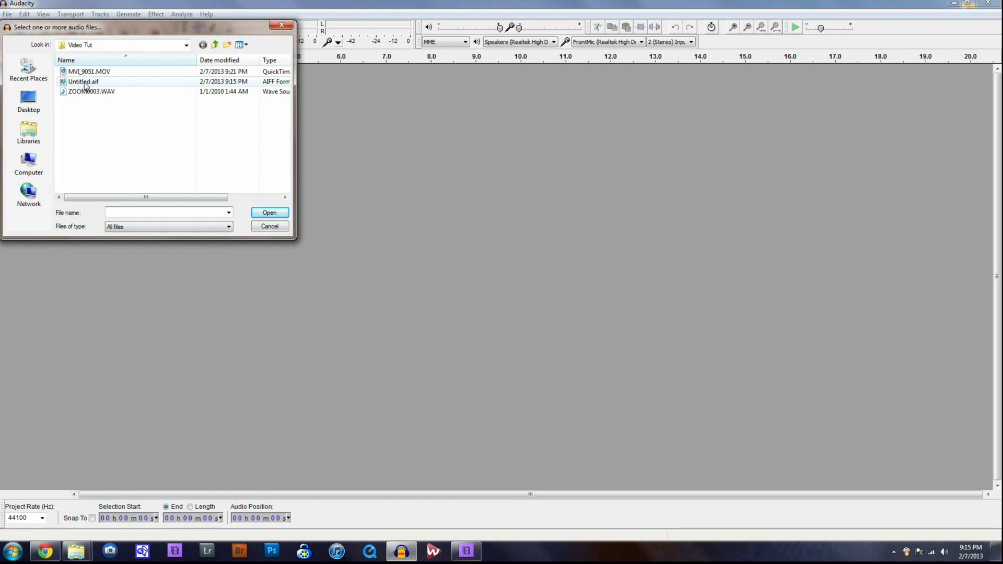
click(269, 213)
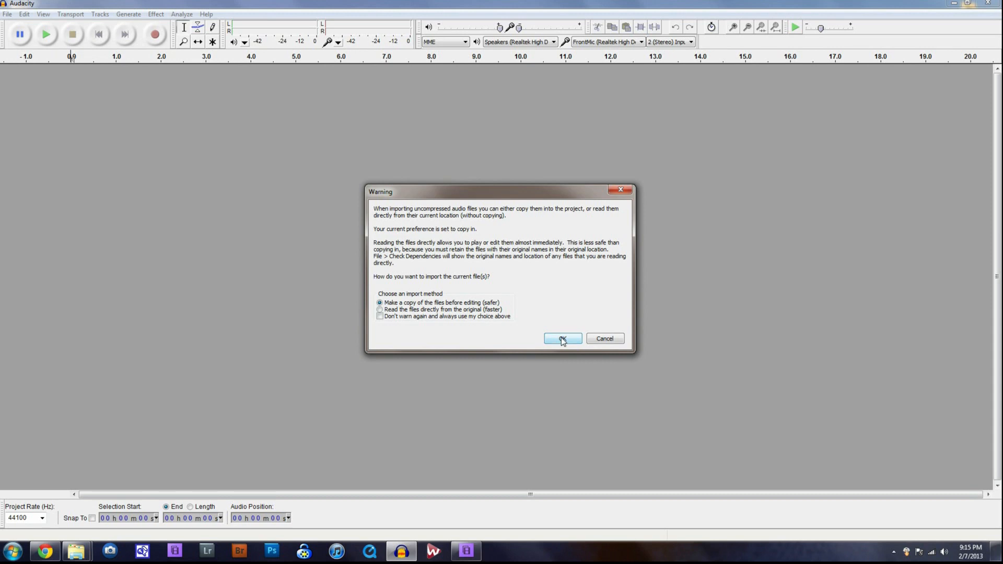
click(562, 339)
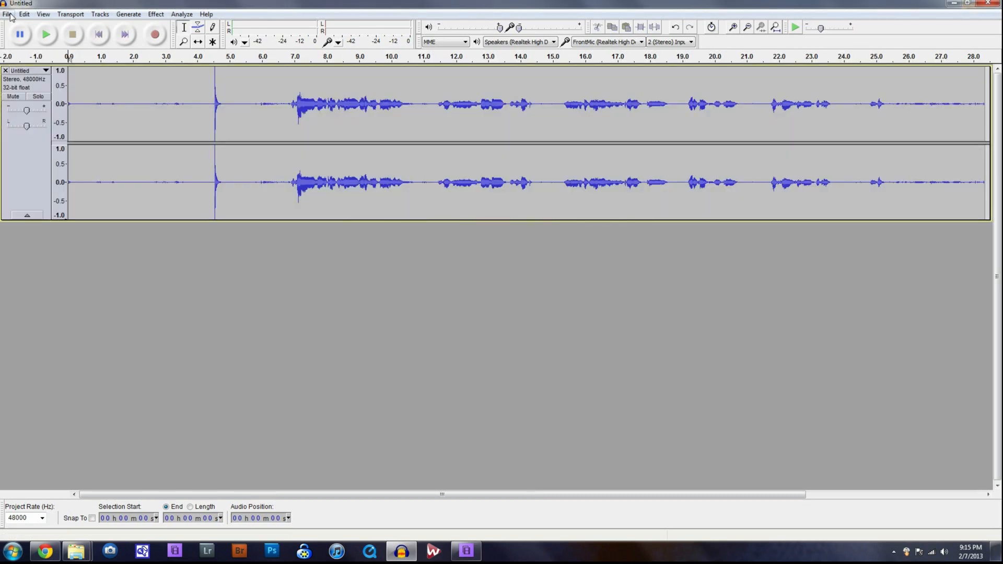
Import ZOOM0003.WAV as a second track, copying it into the project.
click(7, 14)
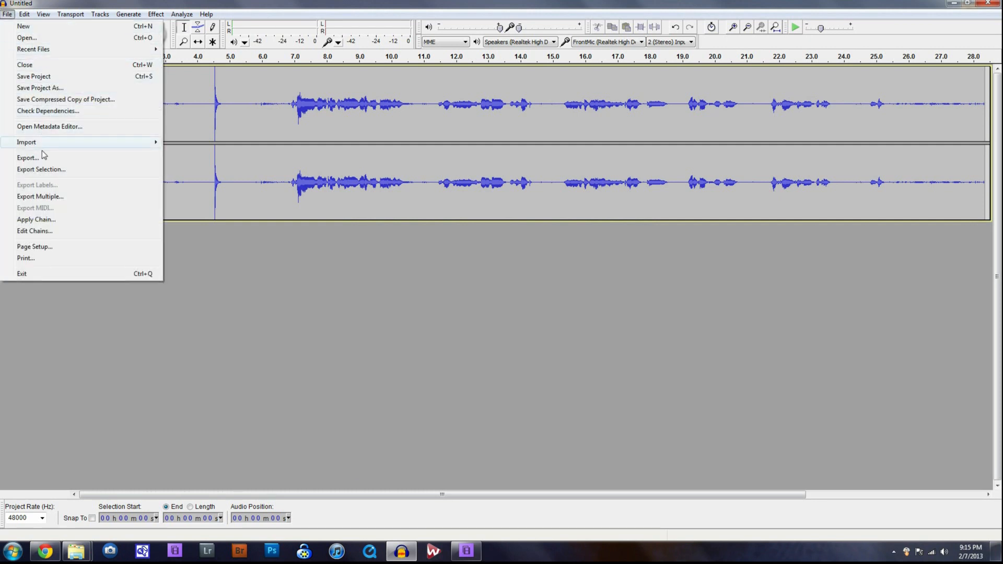
mouse_move(26, 142)
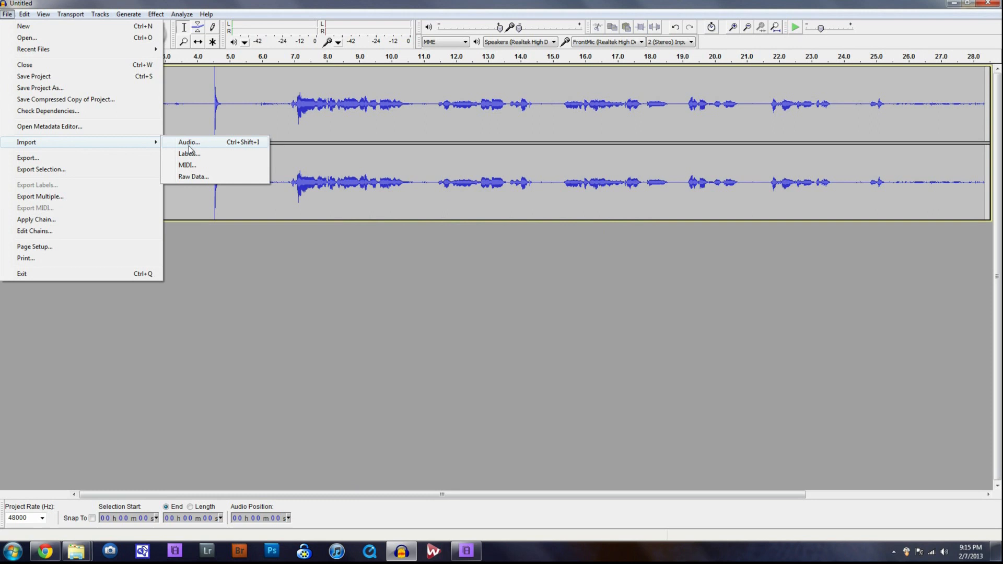
click(189, 142)
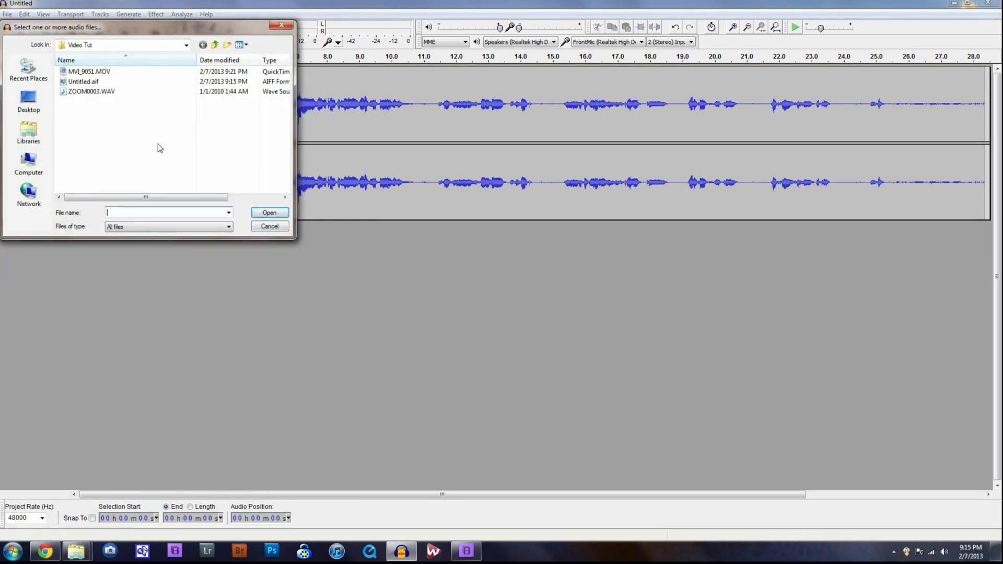
click(90, 91)
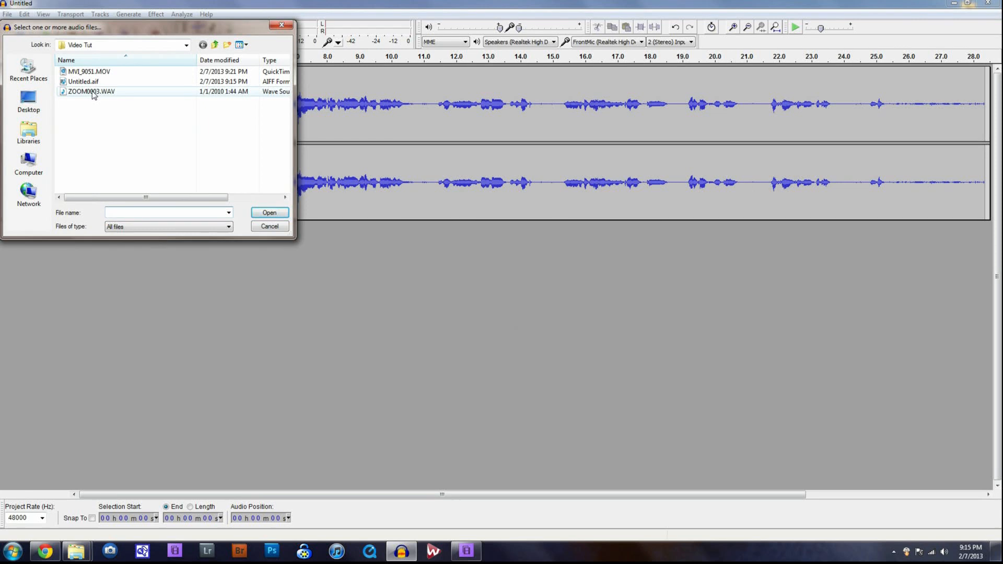
click(90, 92)
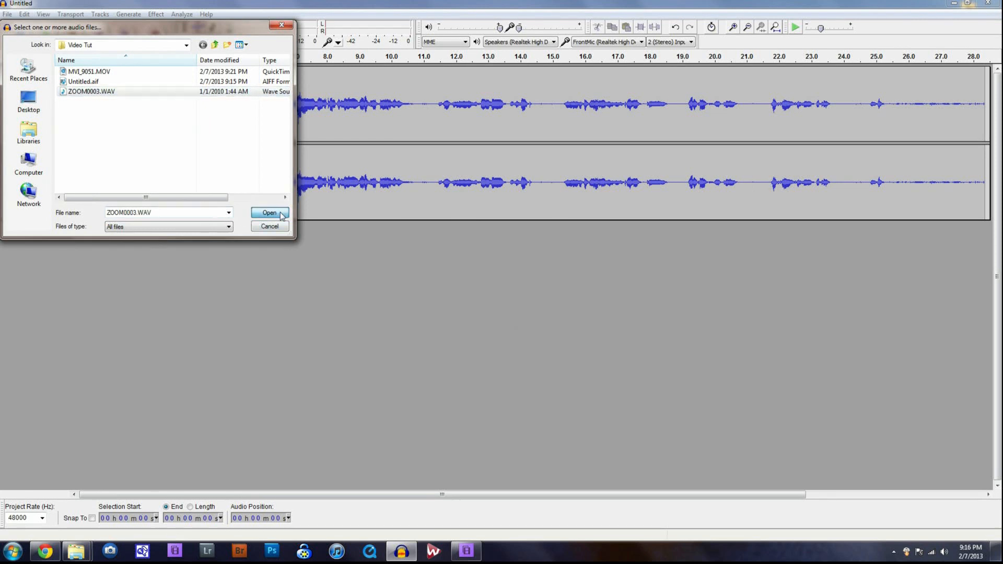
click(268, 213)
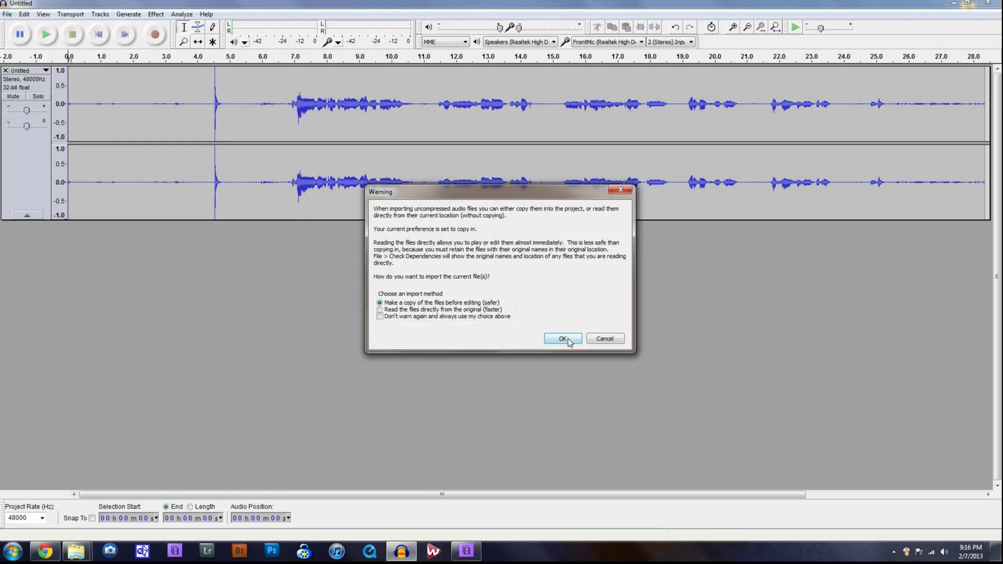
click(561, 338)
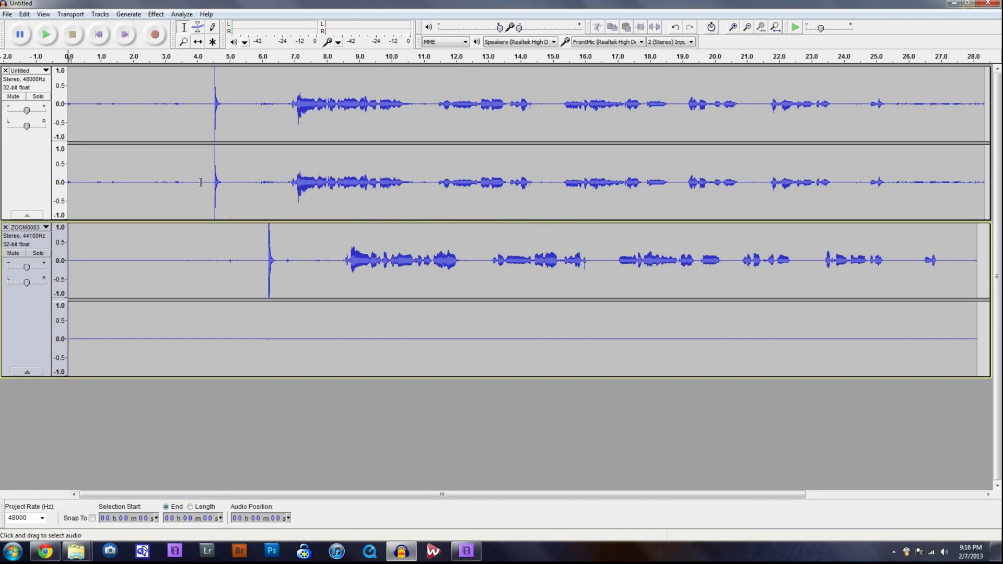
mouse_move(224, 164)
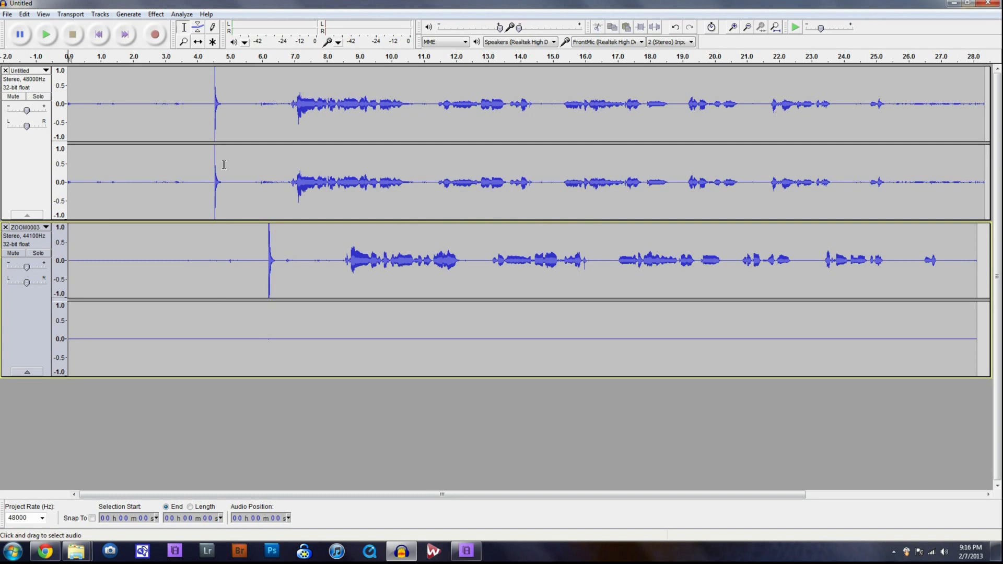
mouse_move(233, 180)
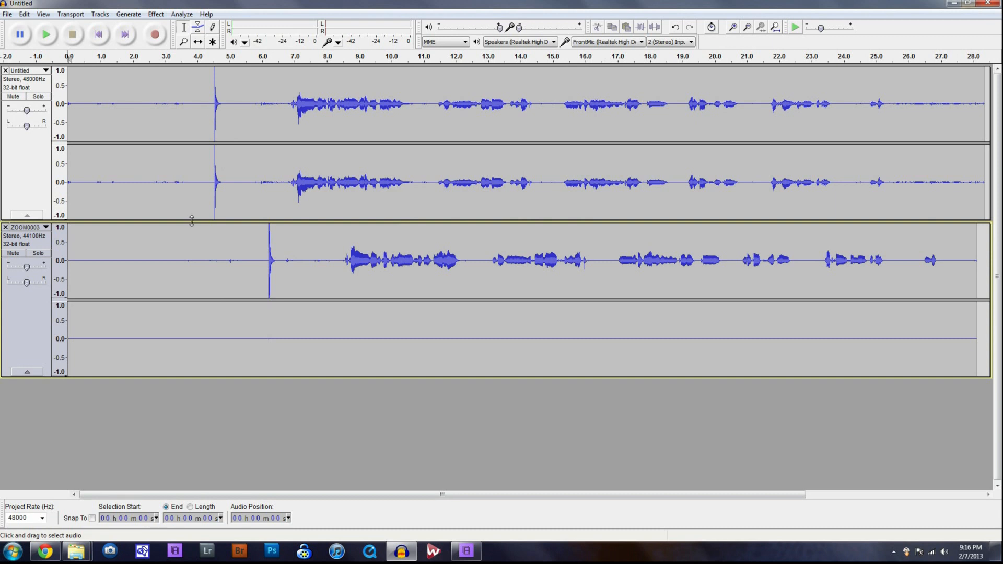
mouse_move(265, 262)
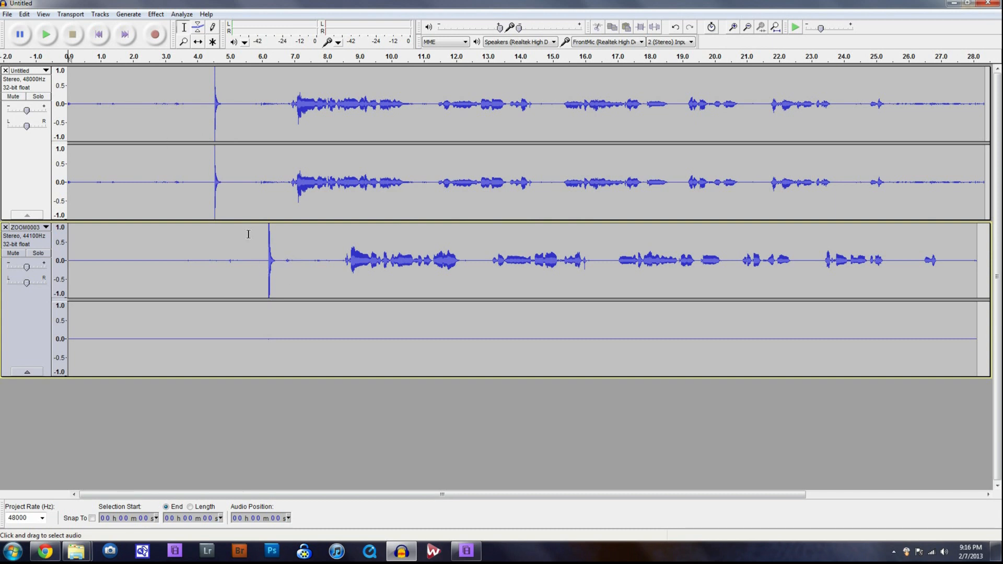
mouse_move(249, 262)
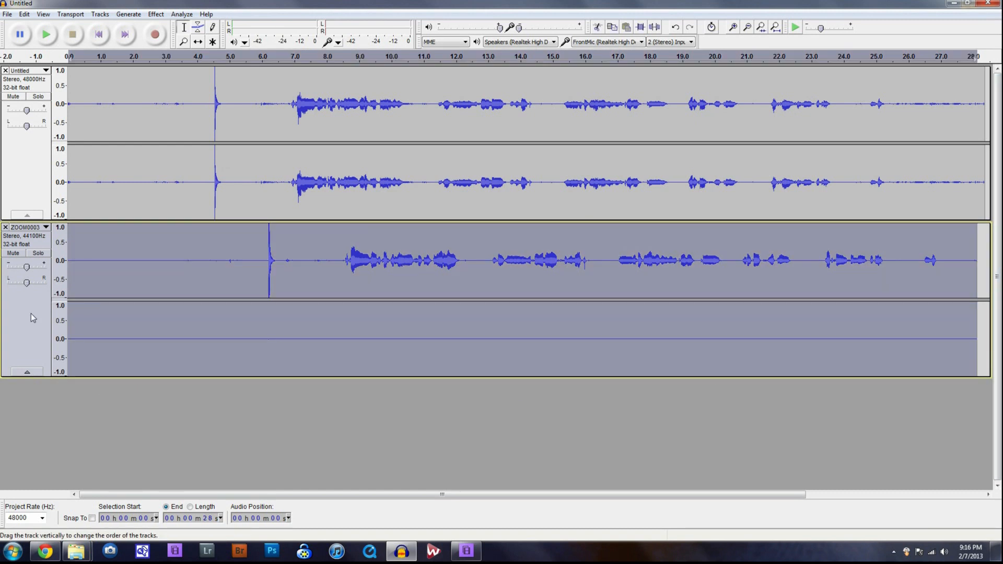
mouse_move(462, 322)
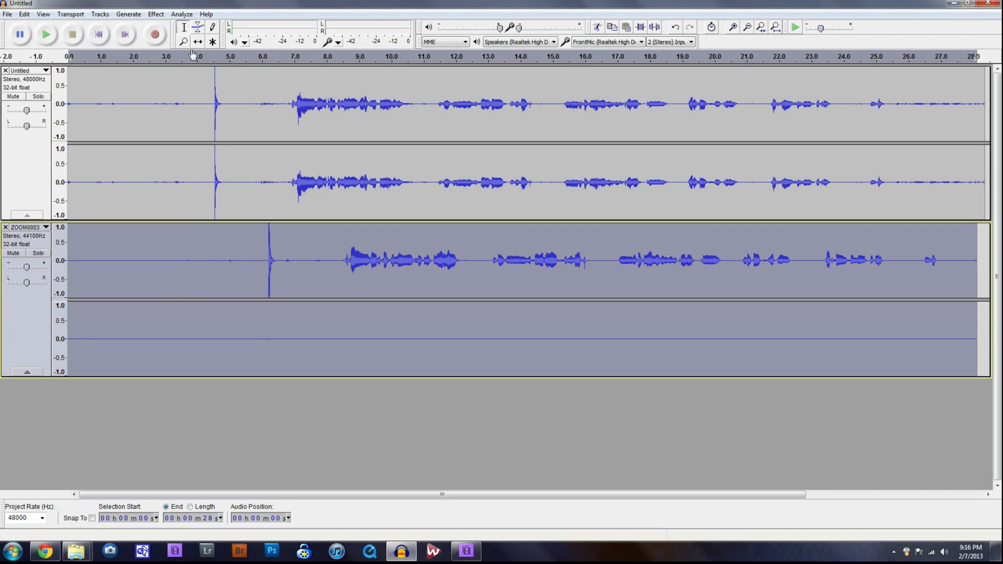
mouse_move(199, 42)
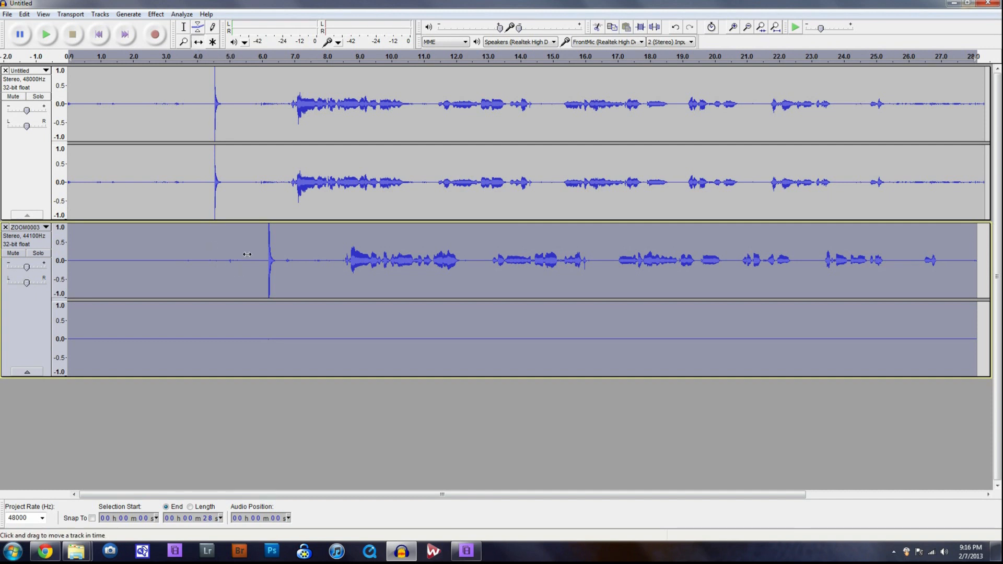
Slide the ZOOM0003 track earlier until its clap spike matches Untitled's near 4.55 s.
drag(247, 253, 219, 250)
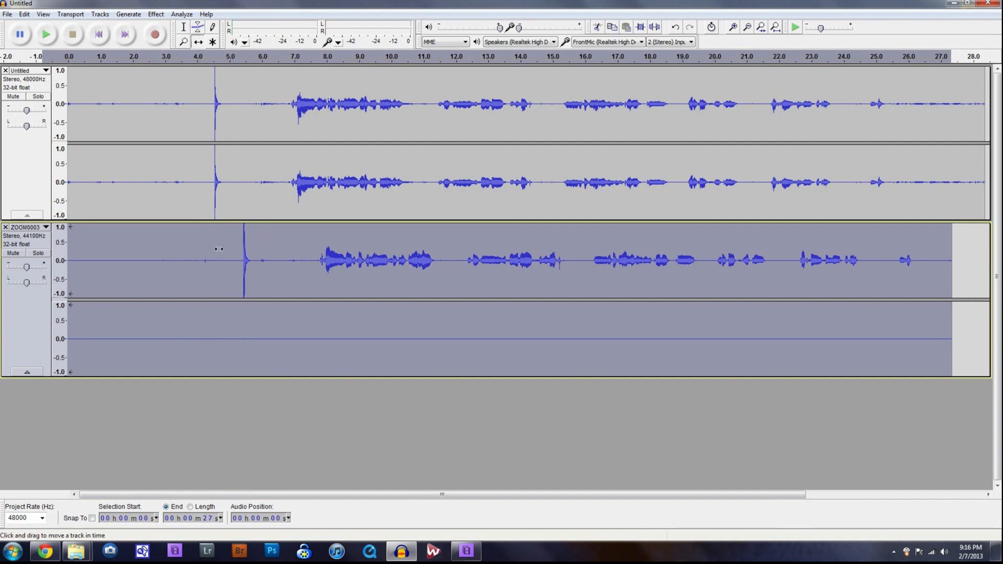
drag(219, 260, 191, 260)
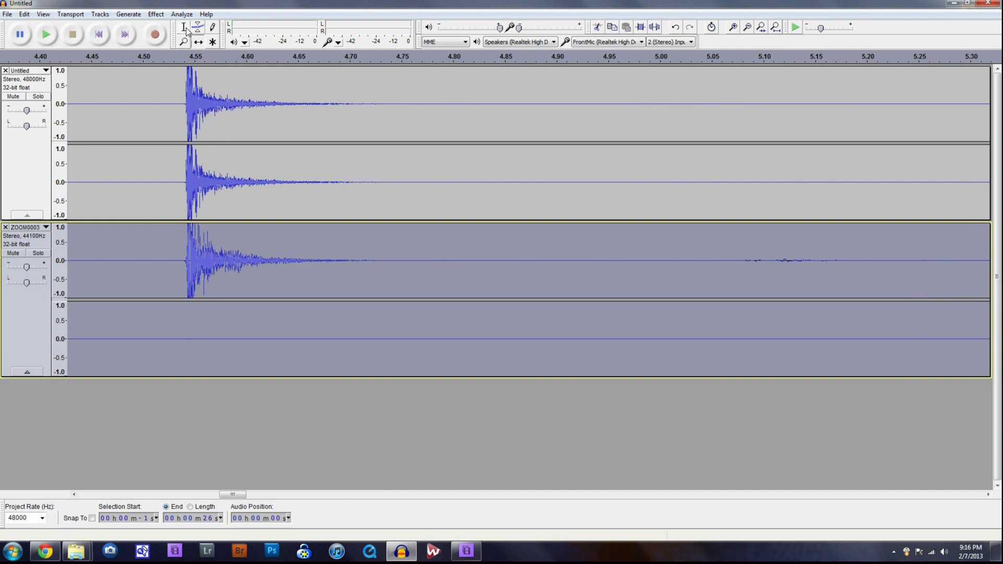
With the Selection tool, play both tracks from just before the spike, then stop.
click(183, 27)
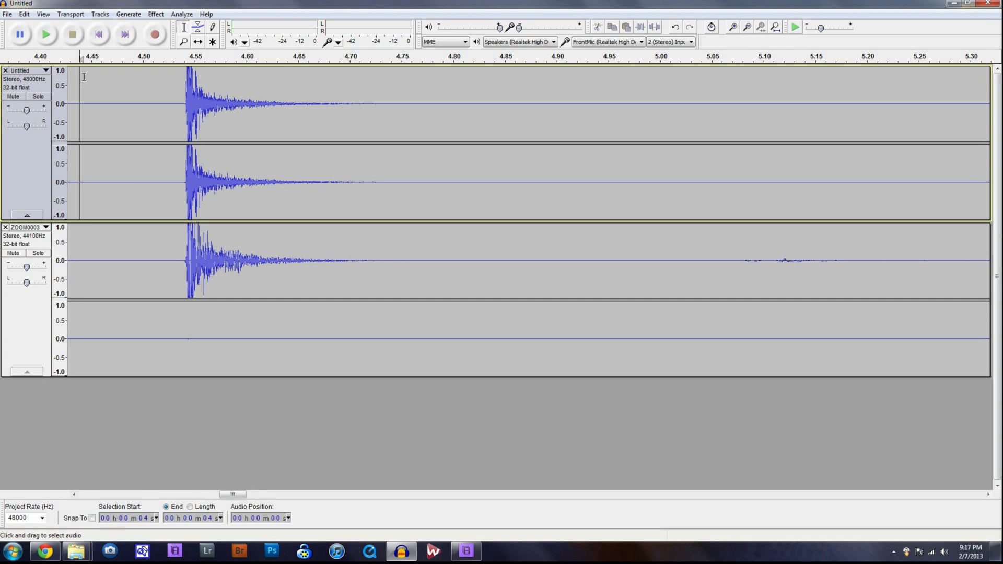
click(46, 34)
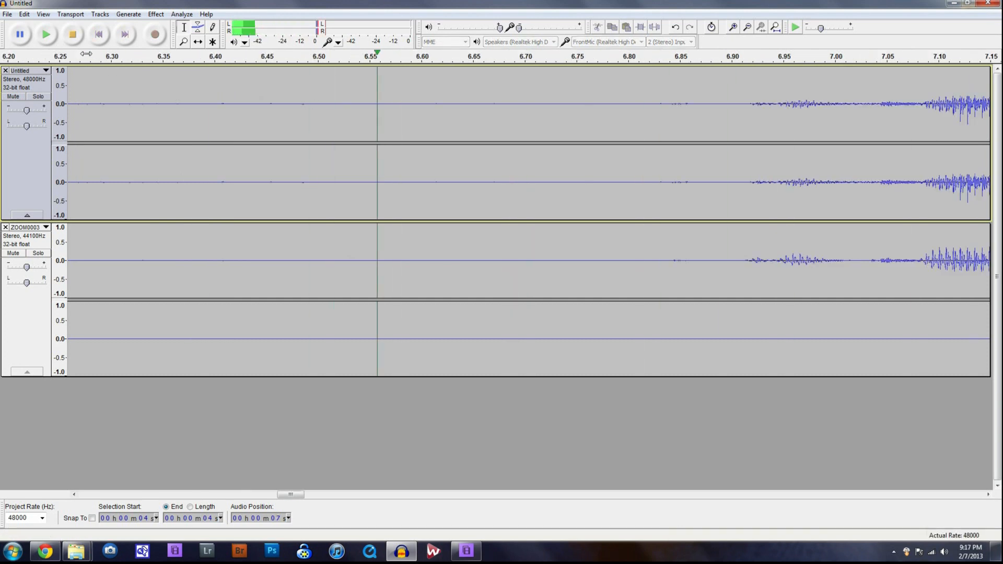
click(46, 34)
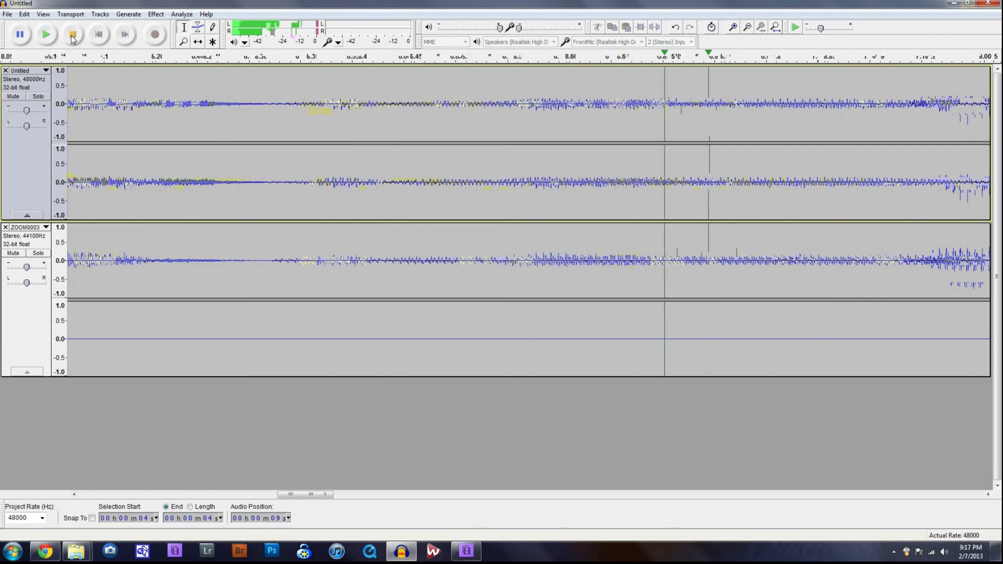
click(46, 34)
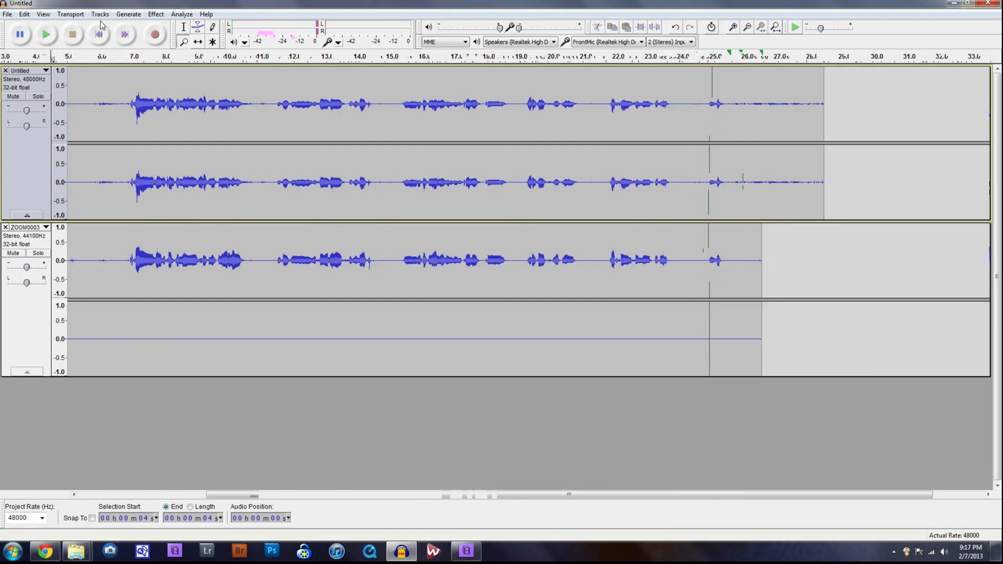
Zoom out to compare both tracks across the whole recording.
click(43, 13)
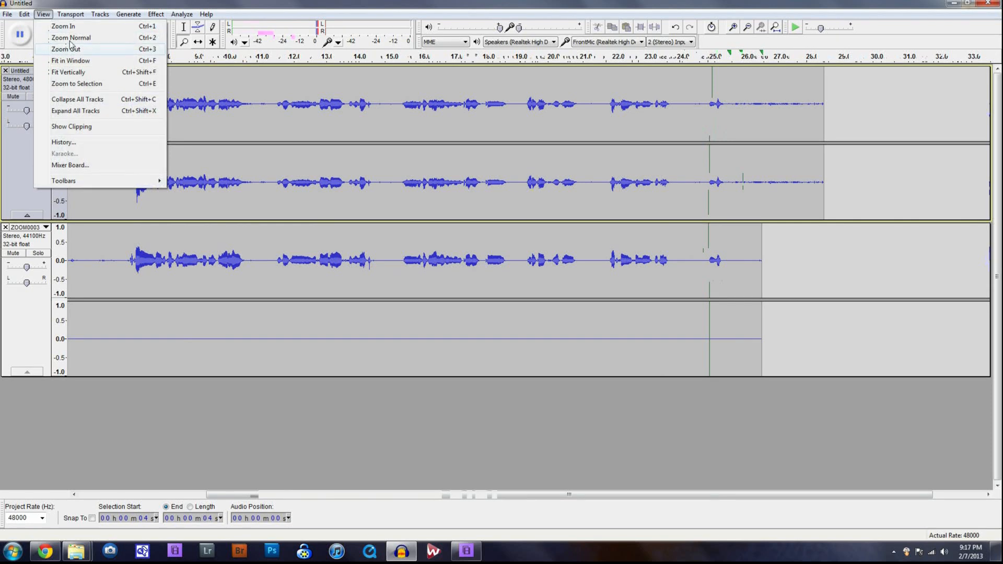
click(65, 48)
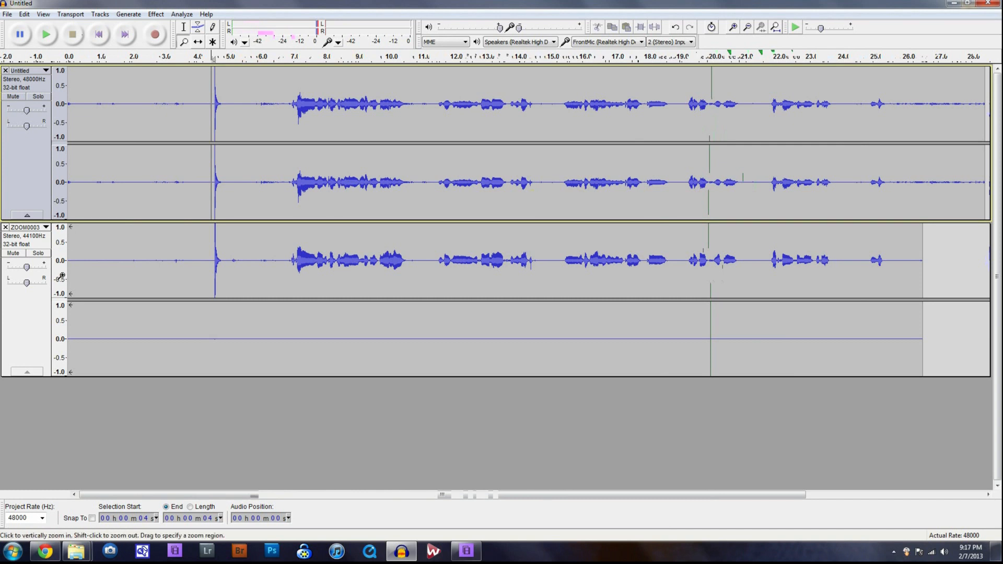
mouse_move(240, 276)
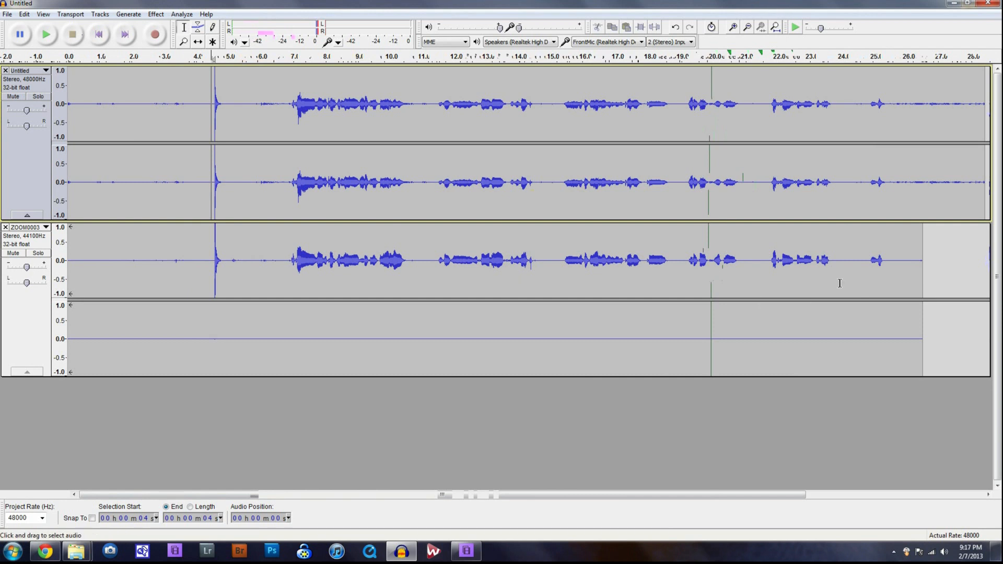
mouse_move(69, 214)
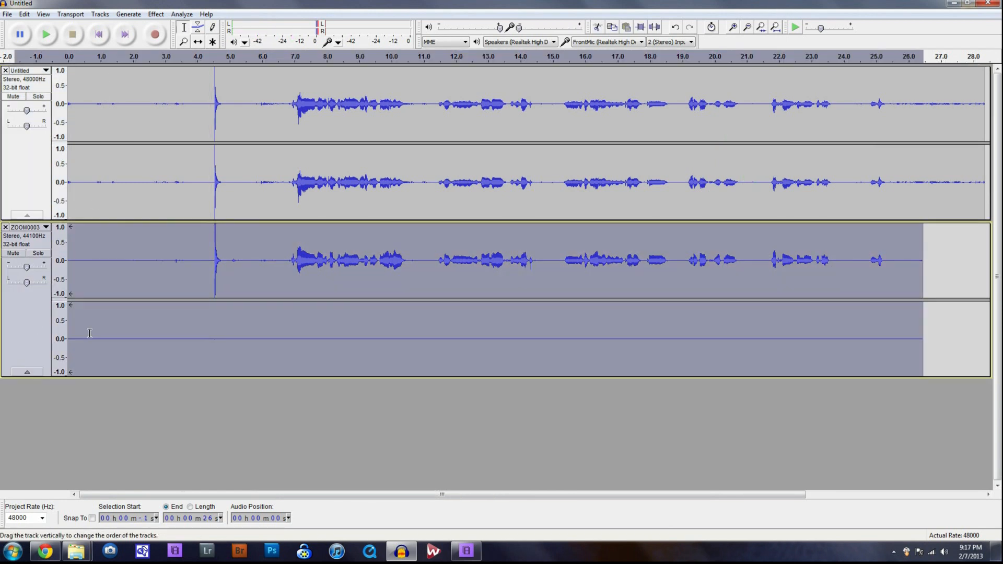
mouse_move(927, 267)
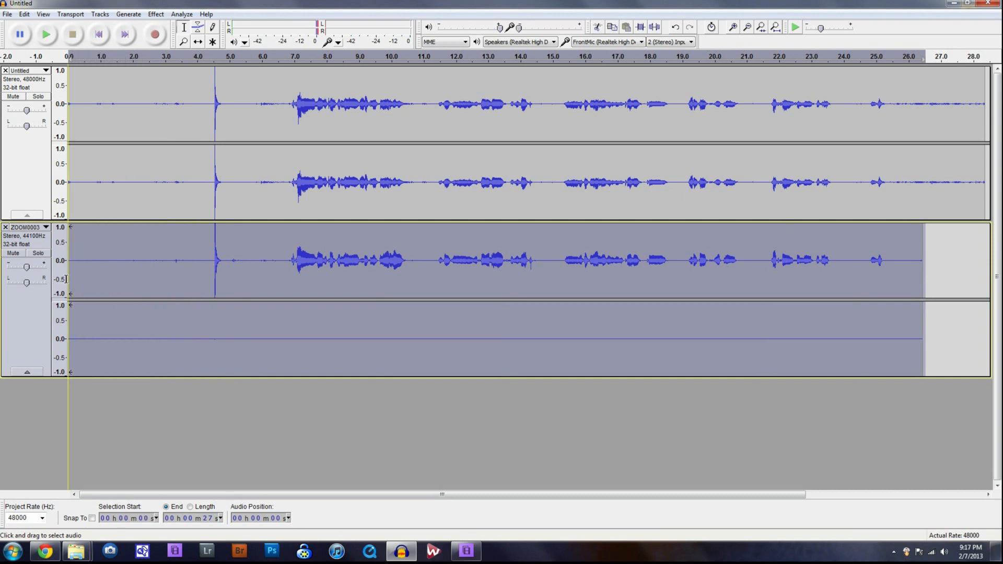
mouse_move(630, 151)
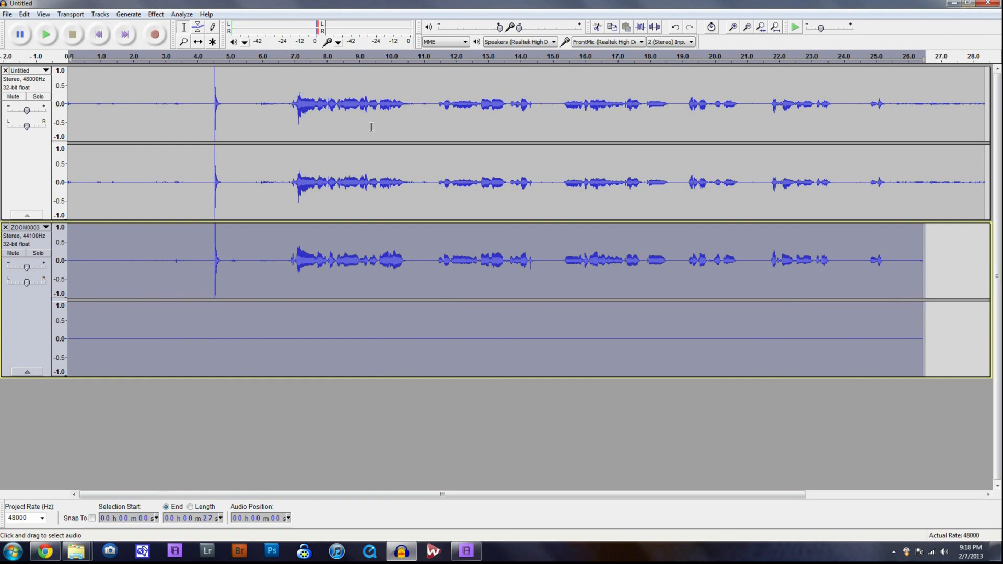
mouse_move(28, 166)
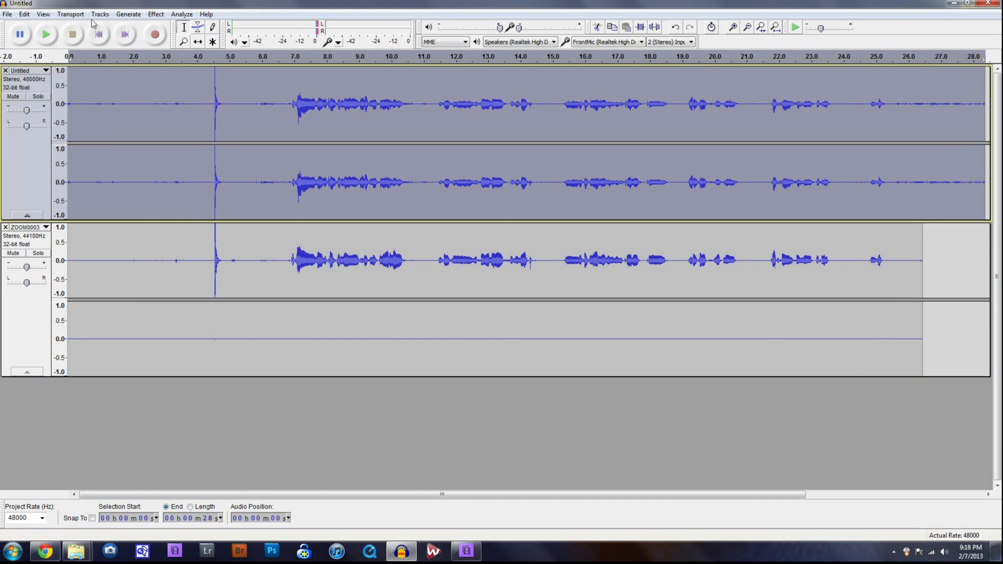
Remove the Untitled camera-audio track, leaving only ZOOM0003.
click(99, 13)
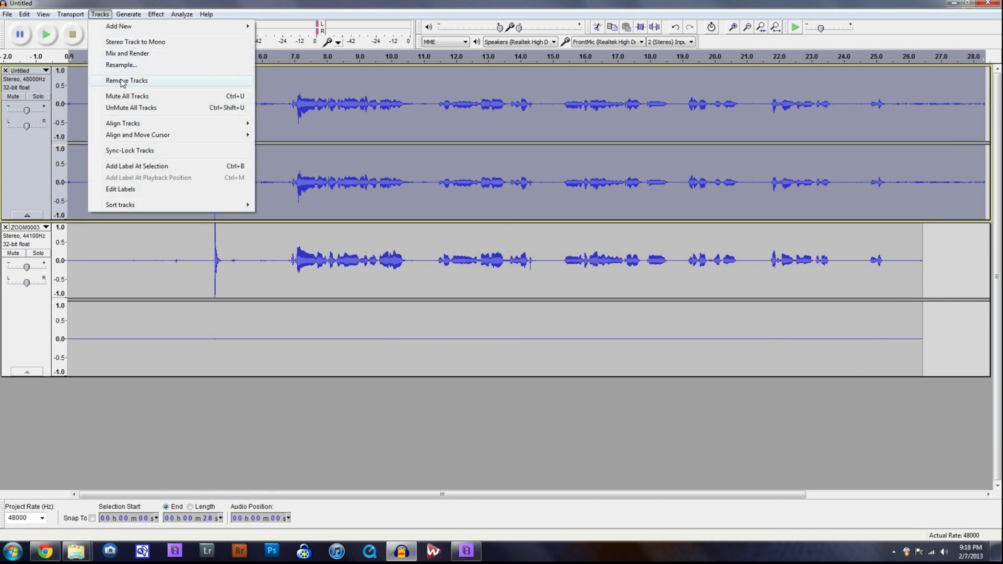
click(126, 80)
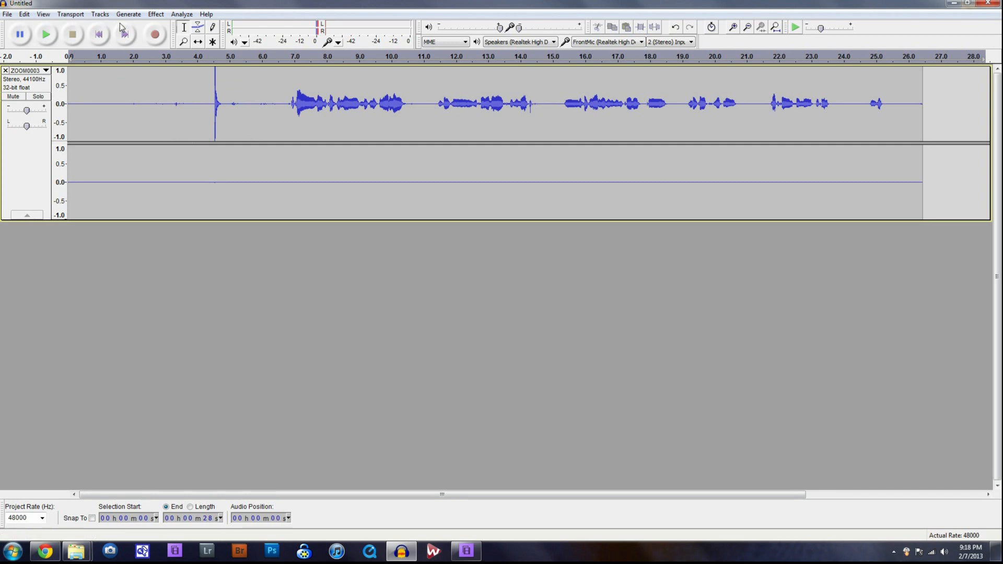
click(6, 13)
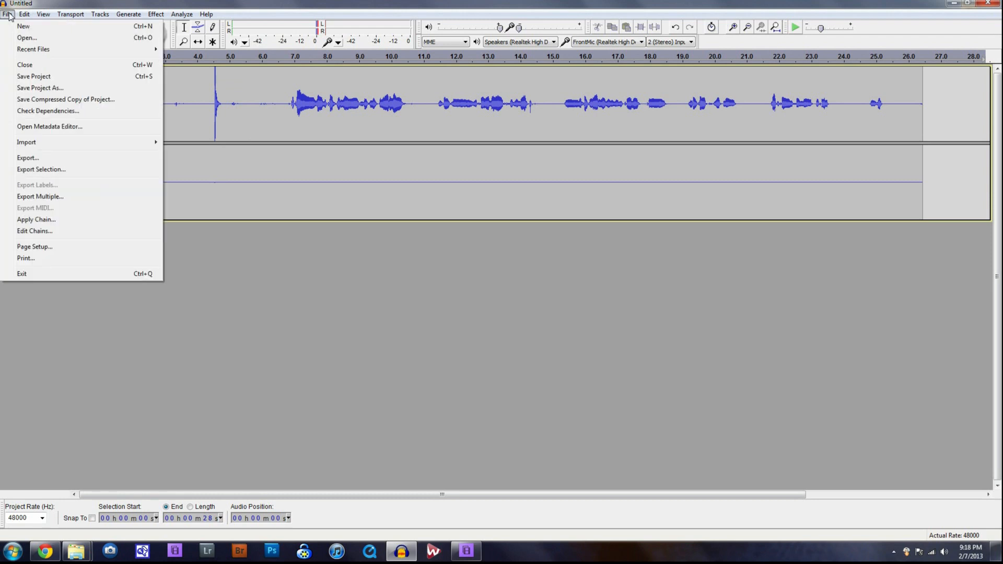
Export the recording as Zoom edit.wav in WAV 16-bit PCM format to the Video Tut folder.
click(28, 158)
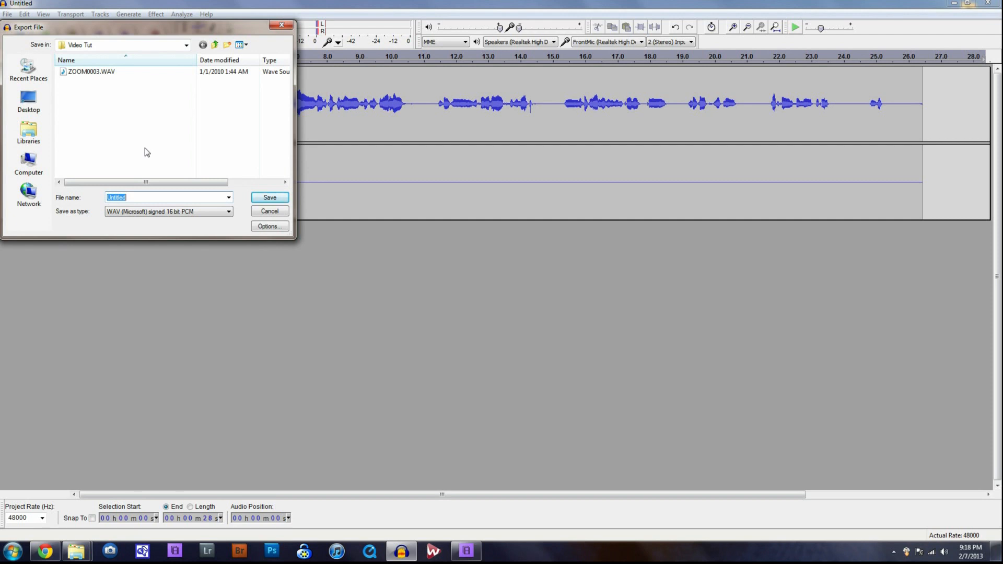
text(Zoom edi)
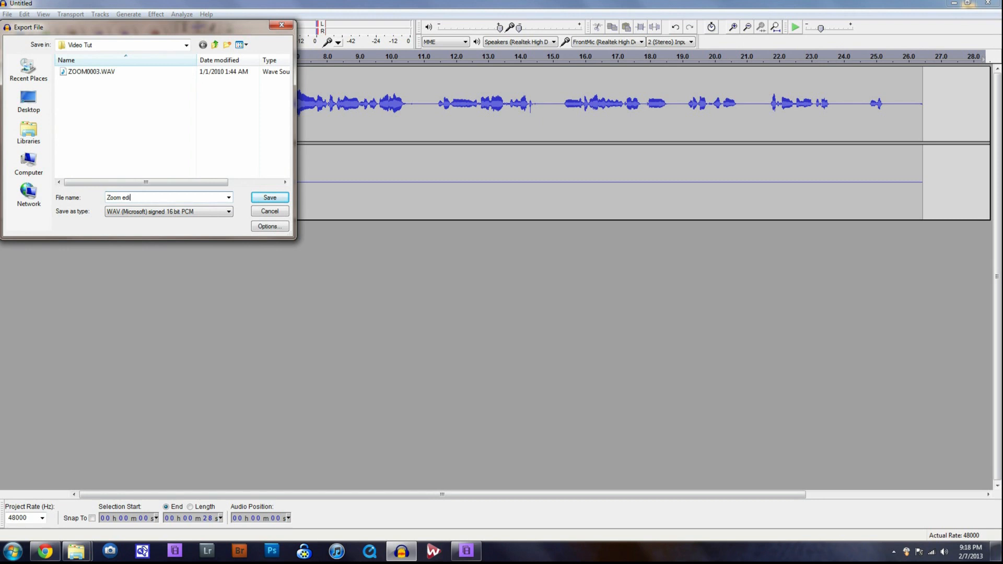
click(168, 211)
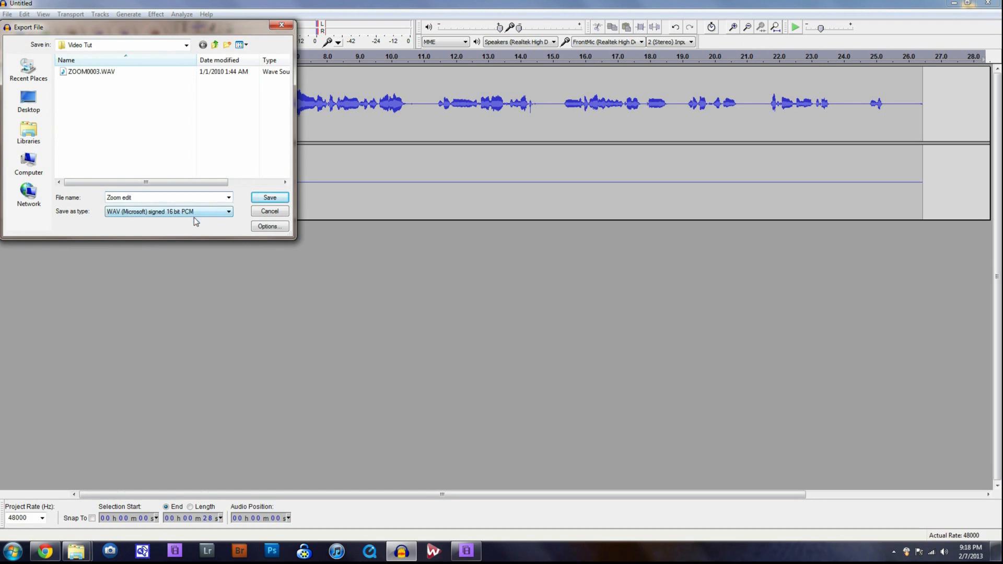
mouse_move(211, 217)
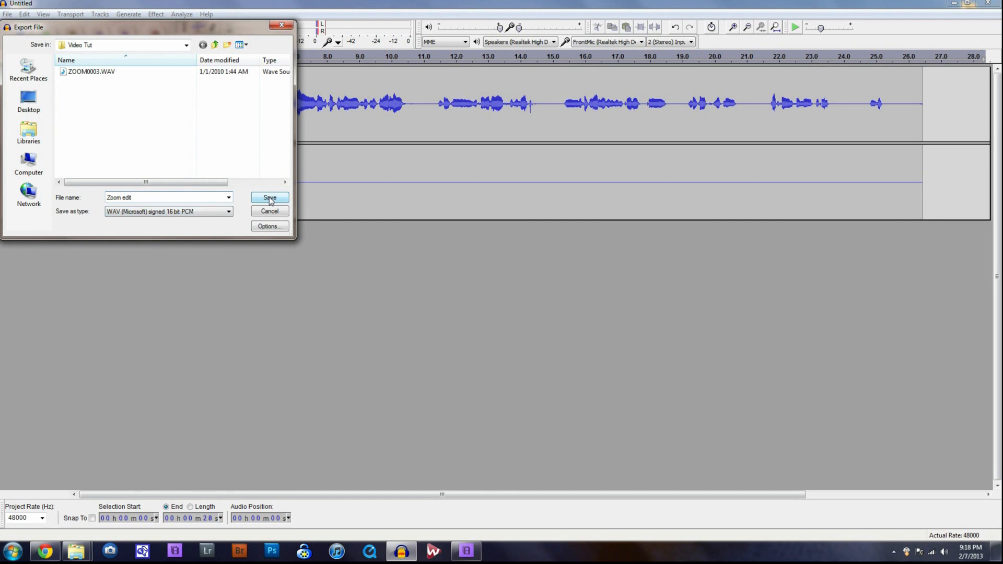
click(269, 197)
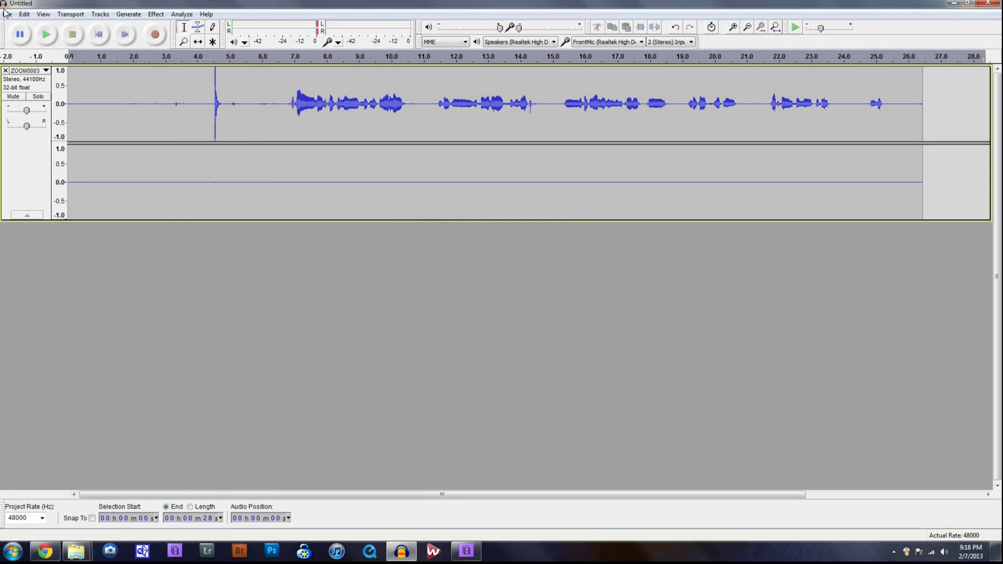
Browse the Video Tut folder to confirm Zoom edit.wav was written, then cancel.
click(6, 14)
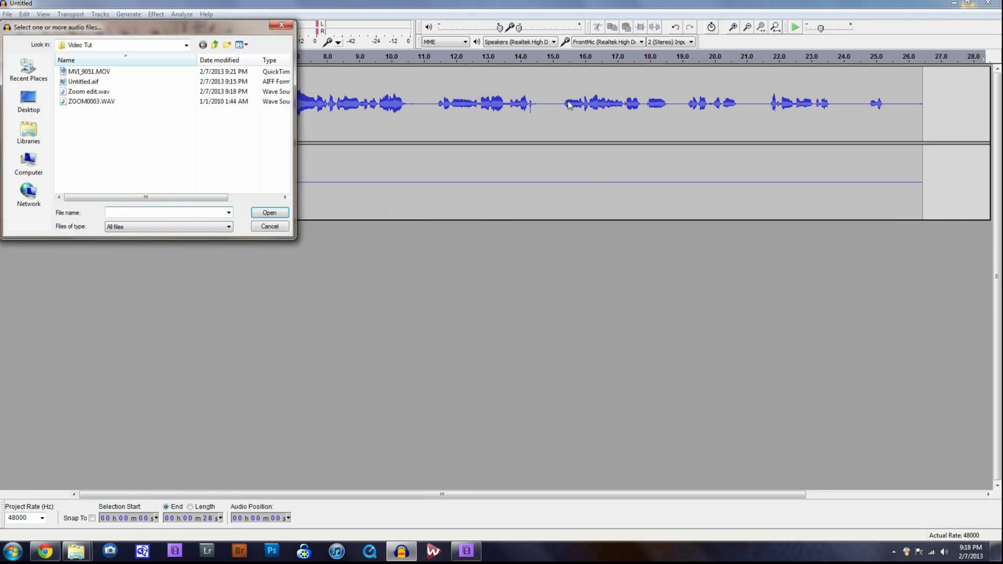
click(269, 212)
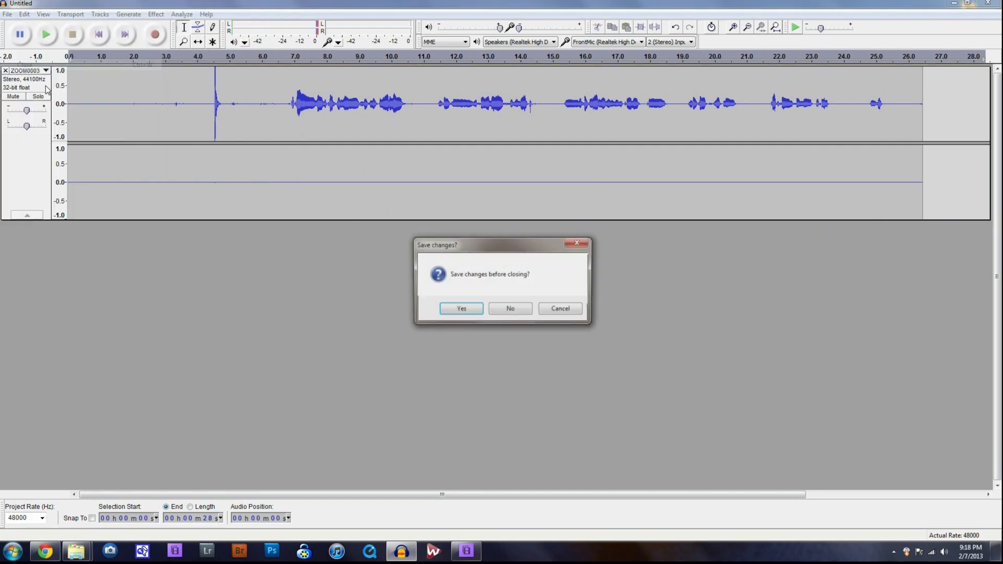
Close Audacity without saving changes and return to Premiere Elements on the taskbar.
click(510, 309)
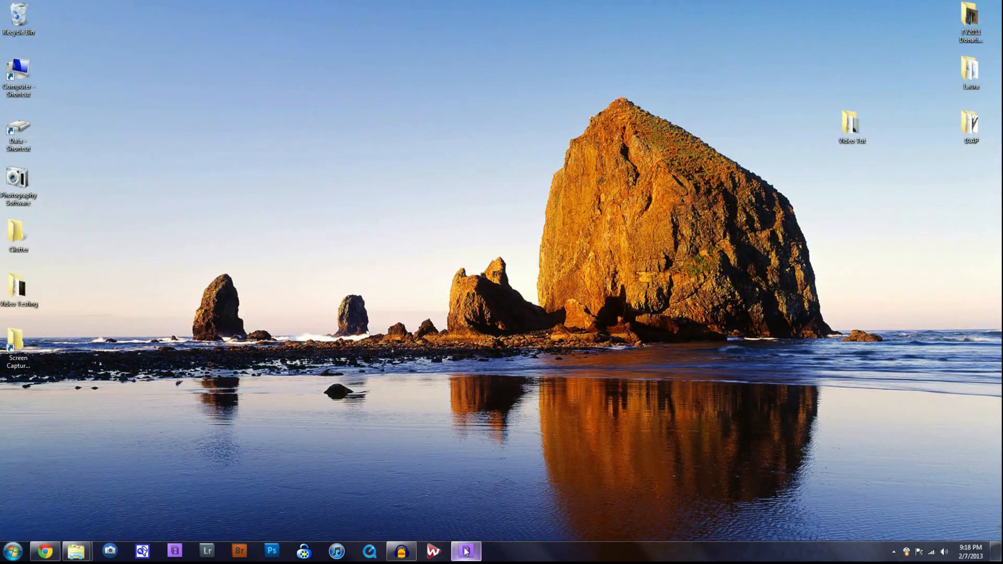
click(466, 550)
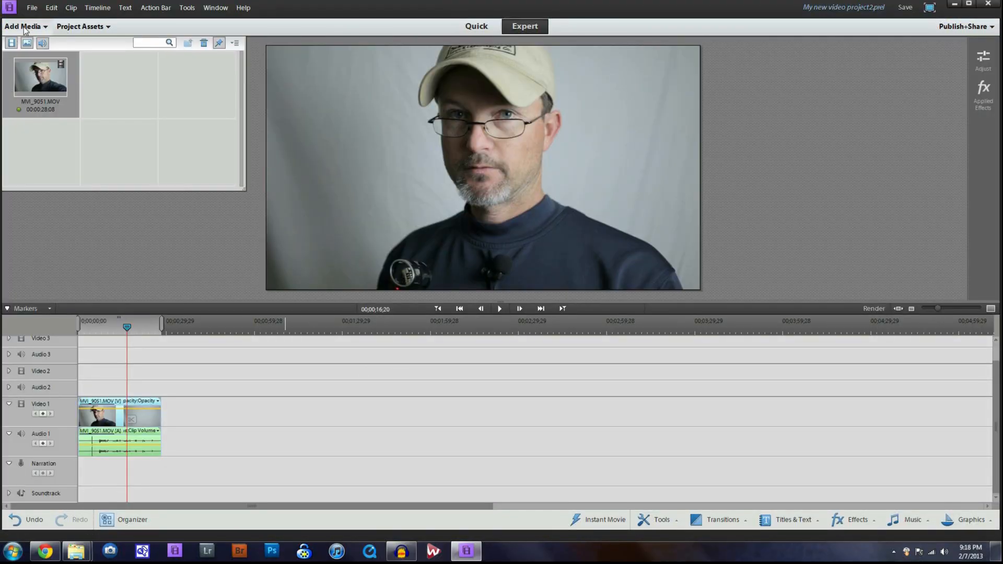
Import Zoom edit.wav into Project Assets via Add Media > Files and Folders.
click(22, 26)
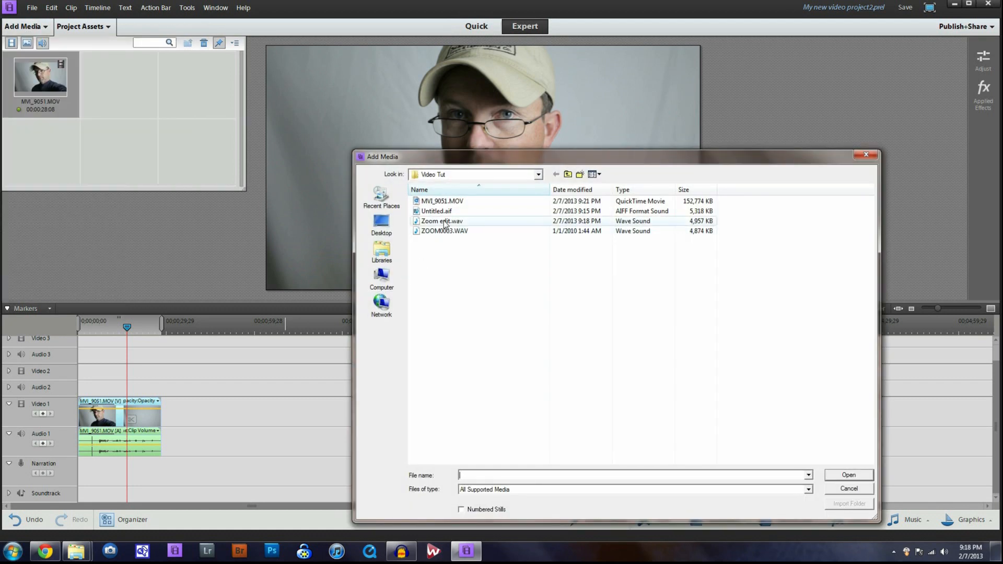
click(442, 220)
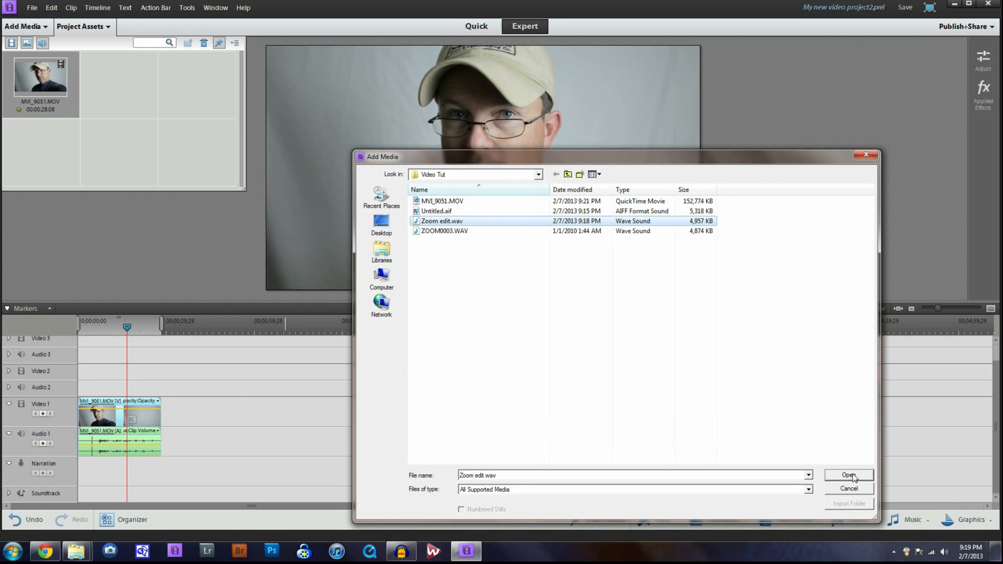
click(848, 474)
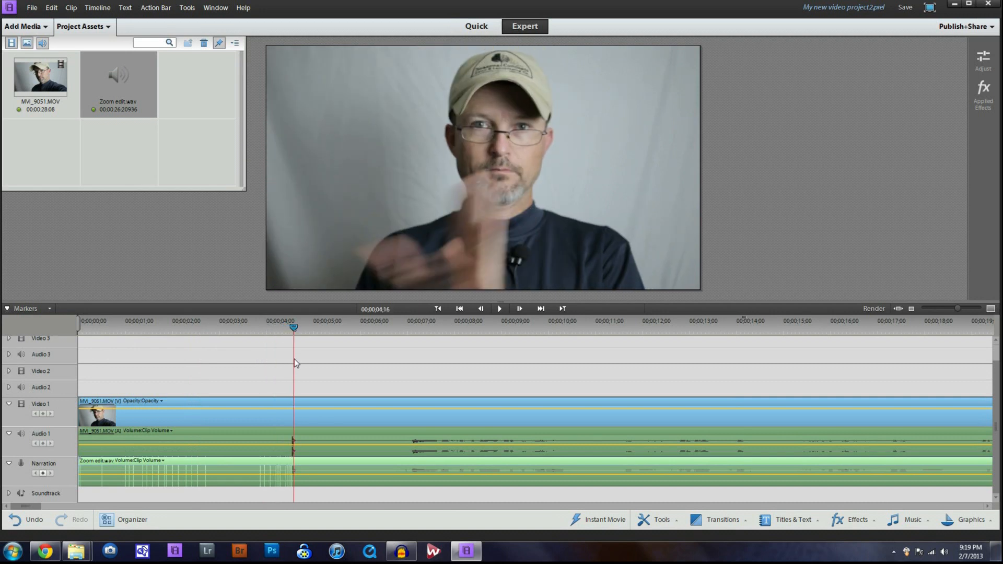
Play the timeline from near the start to check the Zoom narration syncs with the camera clip.
click(221, 327)
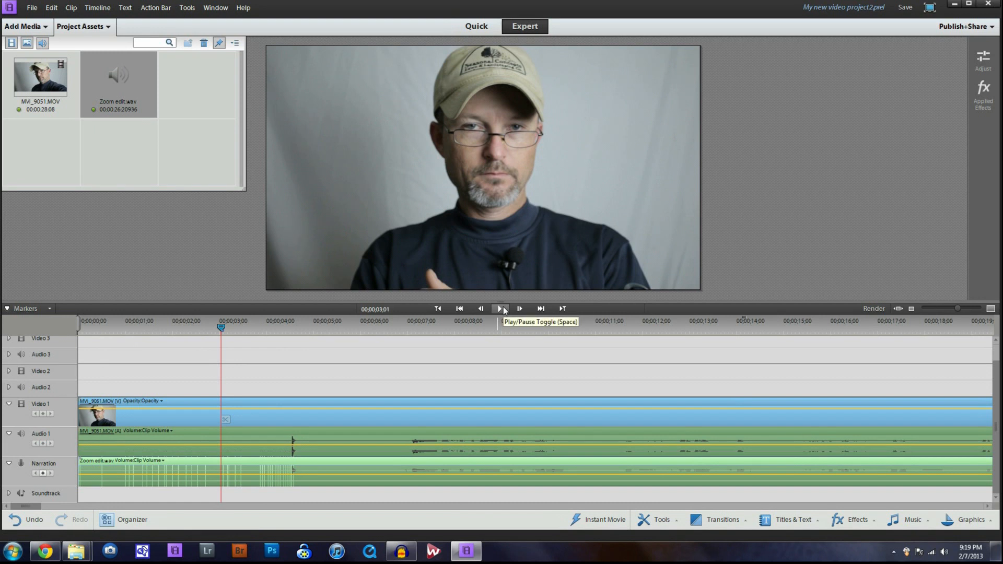
click(502, 308)
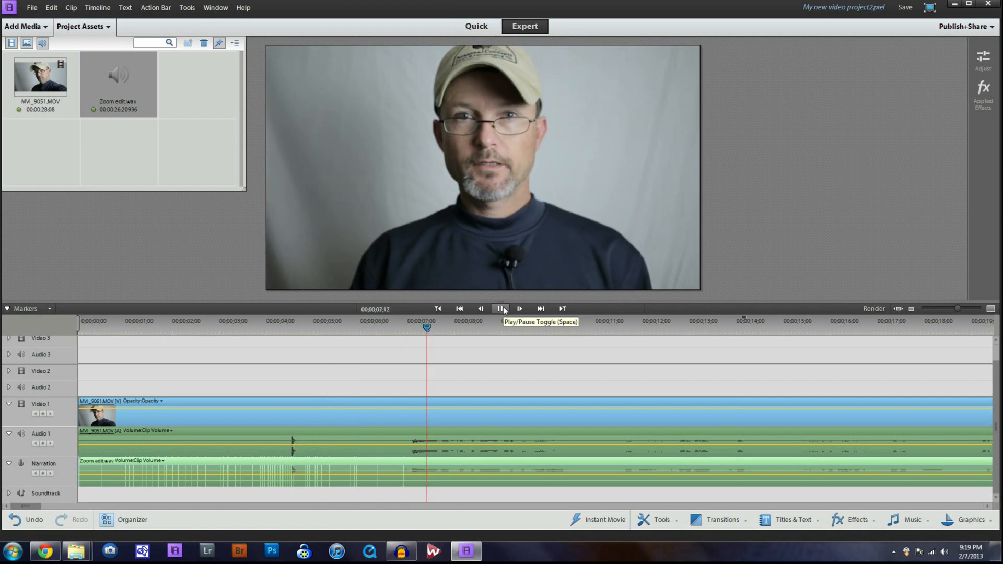
click(501, 309)
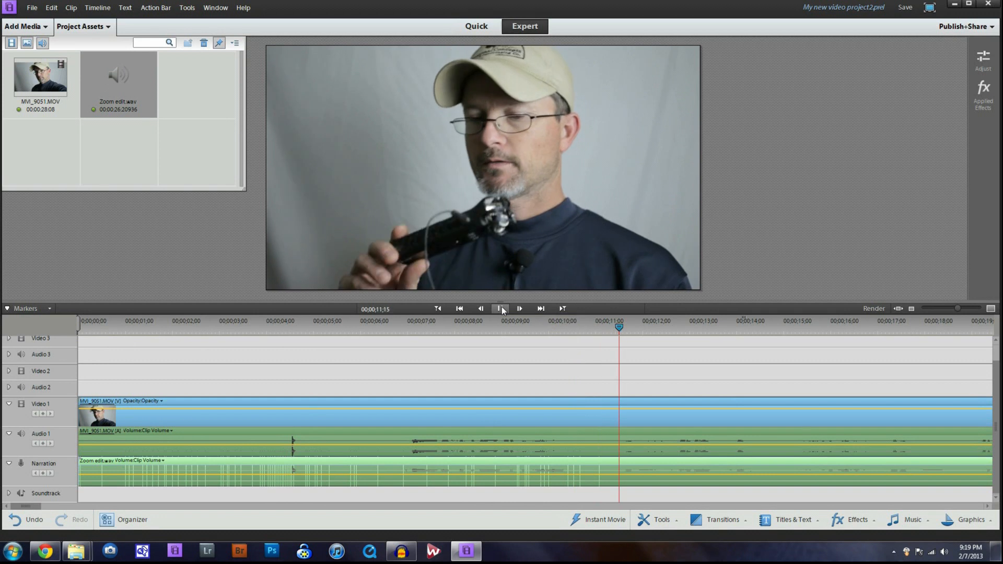
click(501, 309)
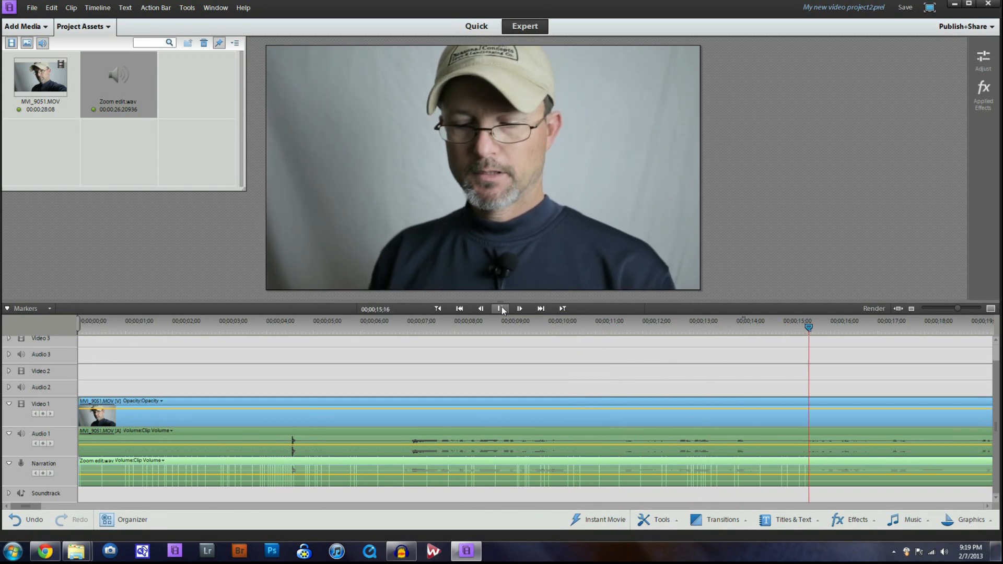
click(500, 308)
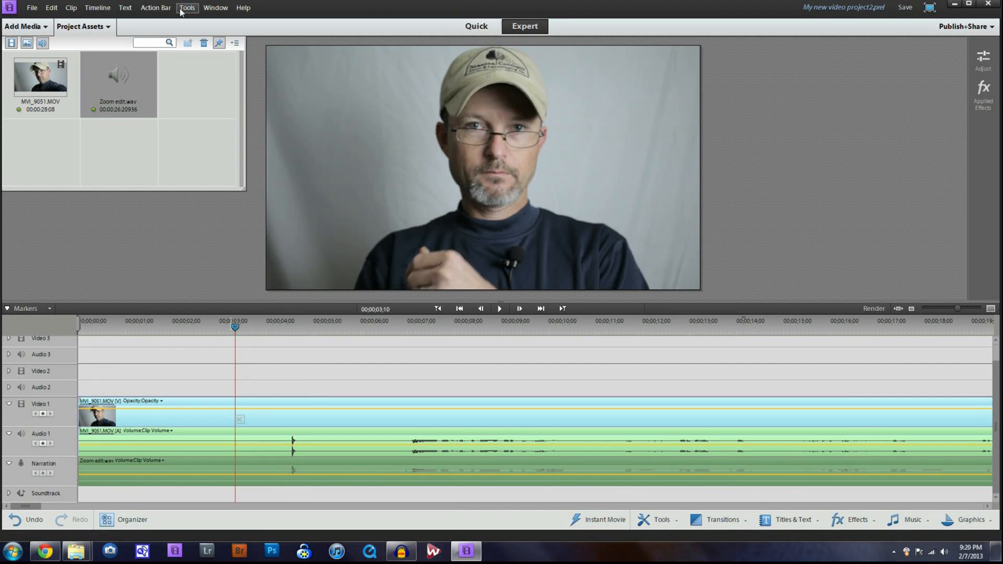
Bring up the Audio Mixer, play back, and mute the Narration track to hear only camera audio.
click(187, 8)
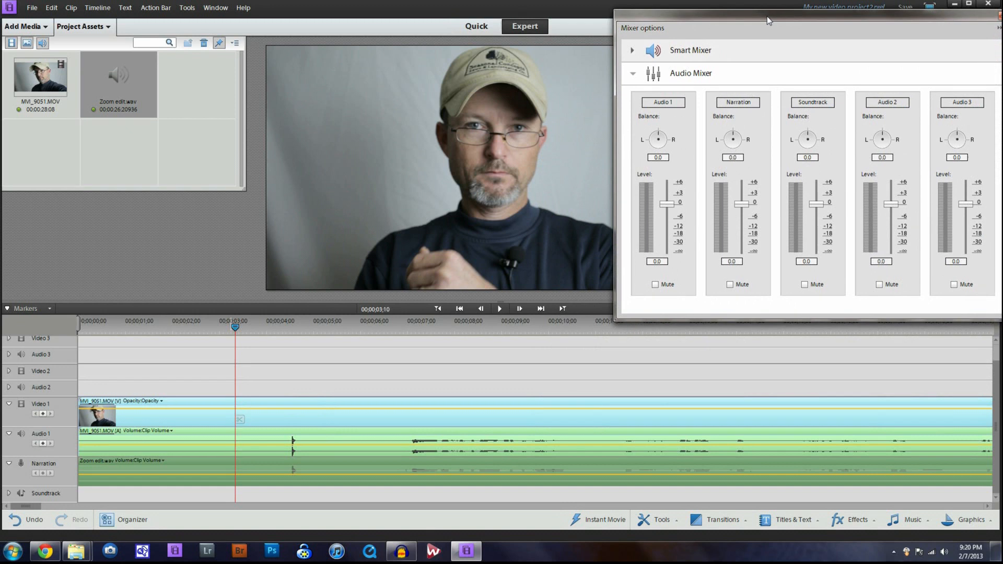
mouse_move(499, 308)
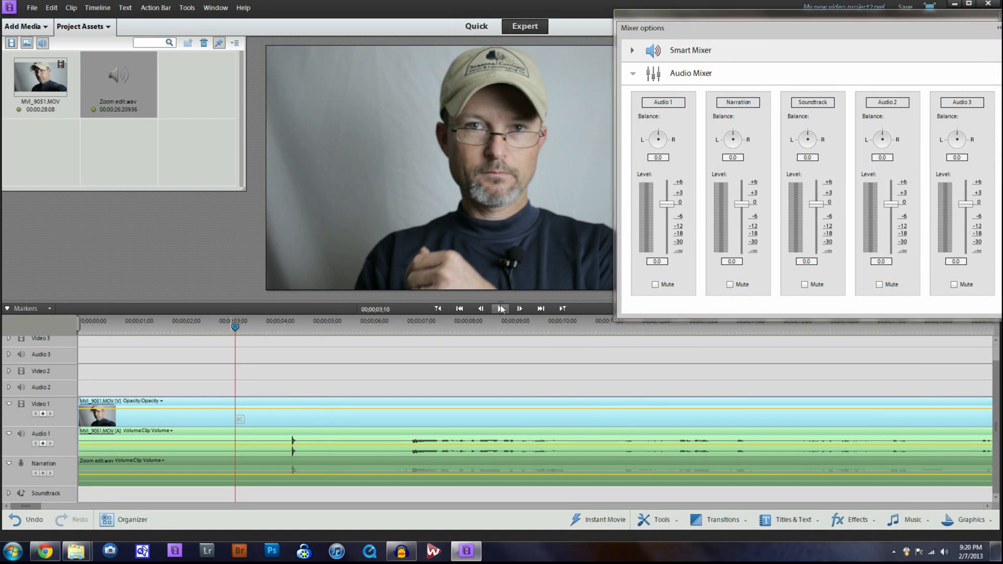
click(501, 308)
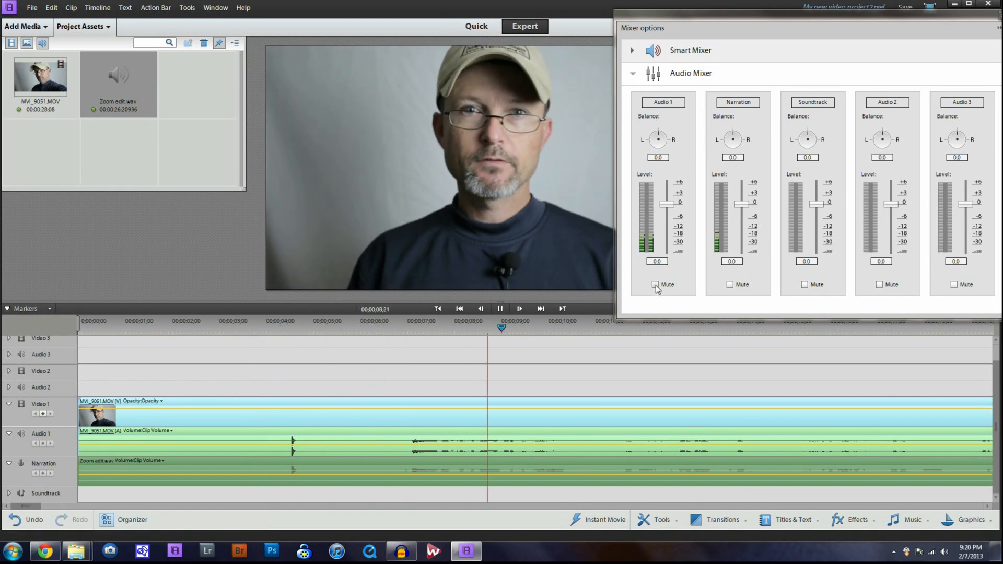
click(655, 284)
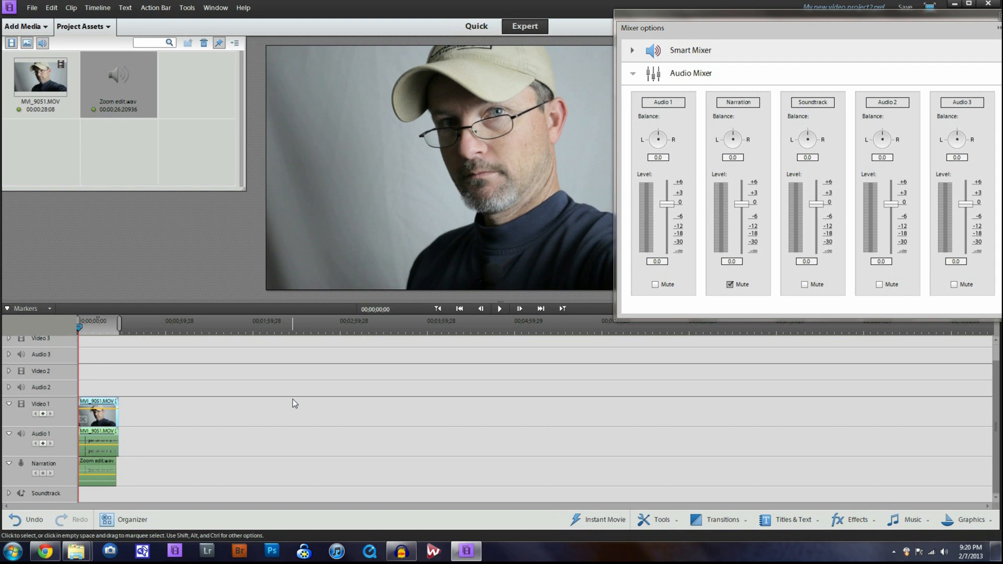
Mute the camera's Audio 1 track and unmute Narration while toggling playback.
click(655, 285)
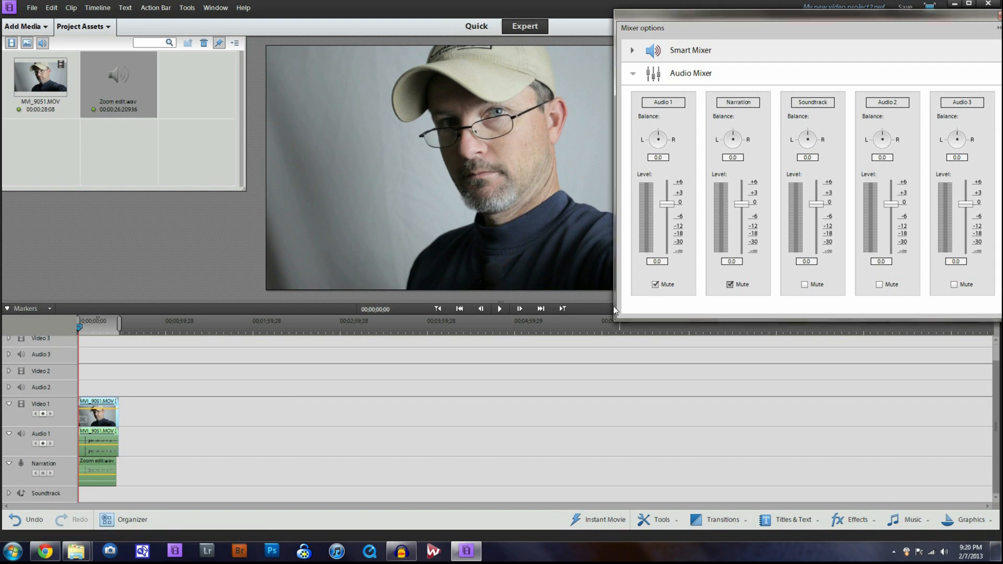
click(501, 308)
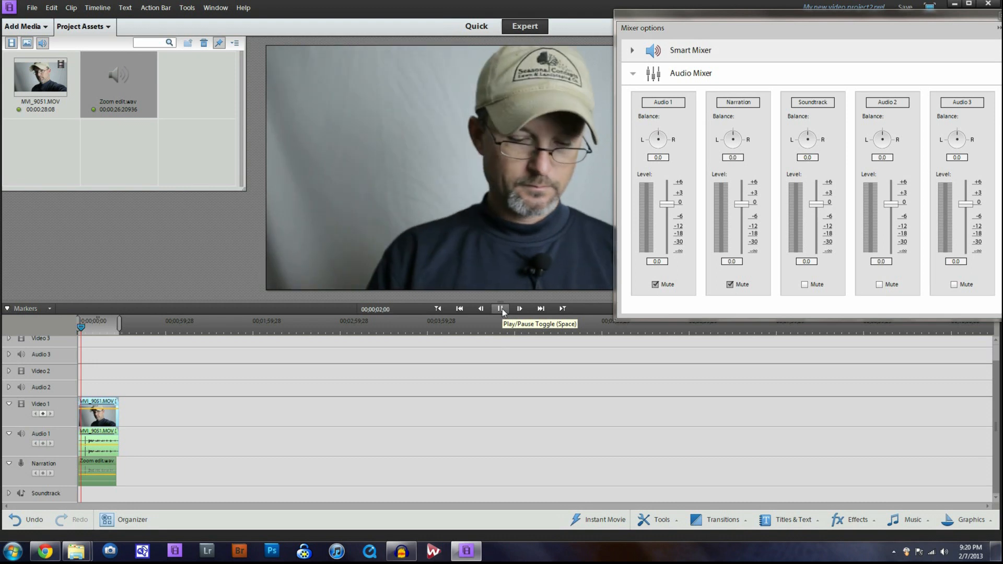
click(500, 309)
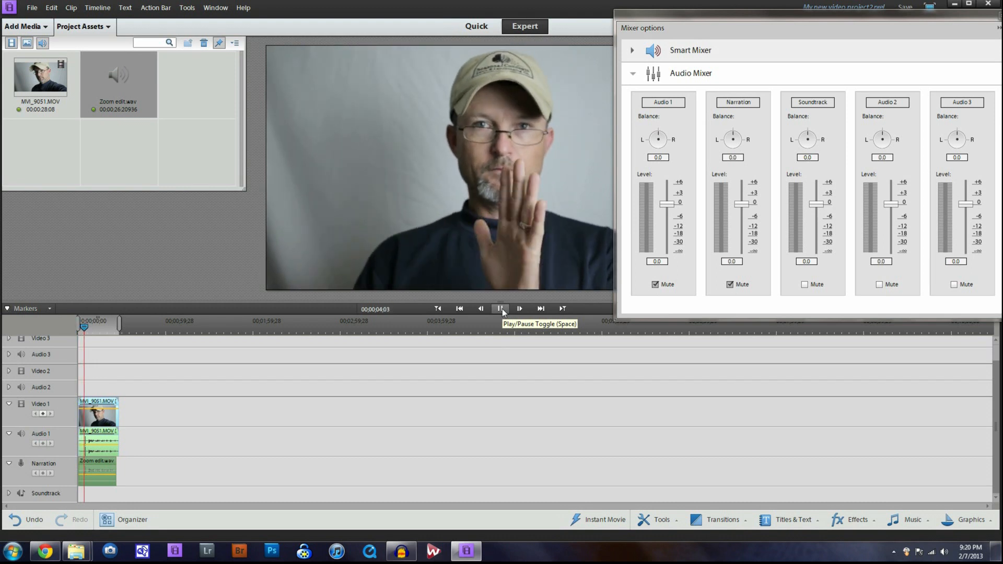
click(500, 308)
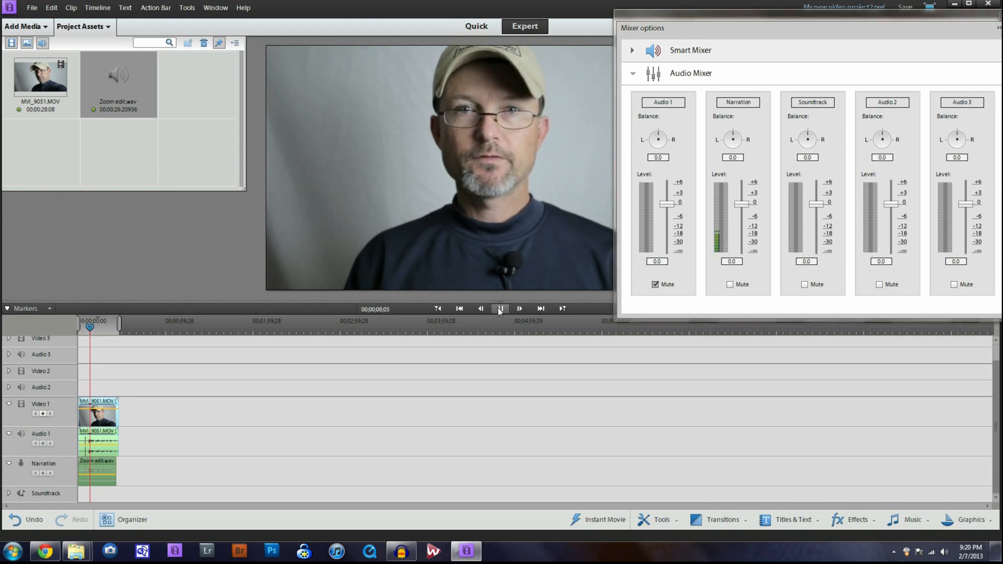
click(501, 309)
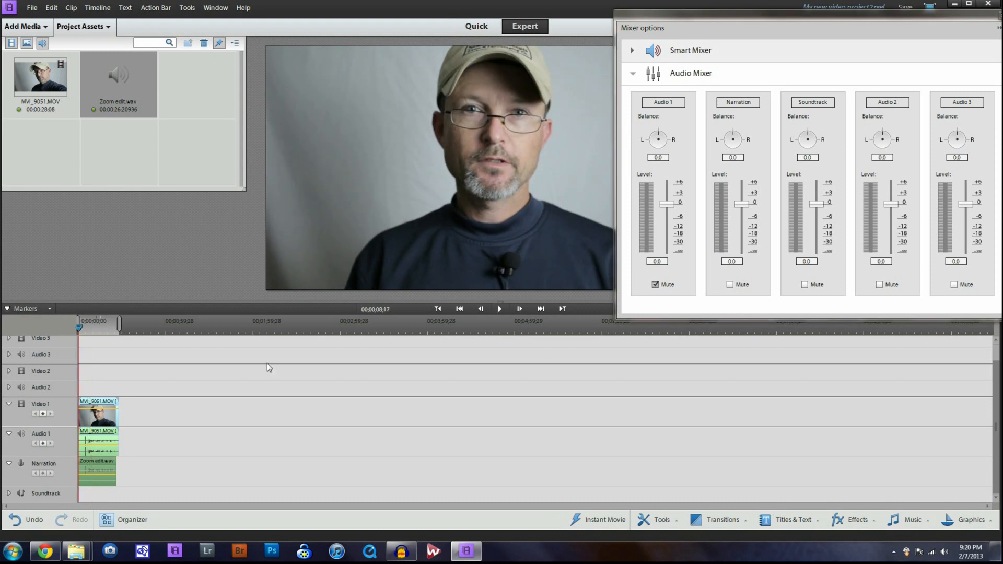
click(499, 309)
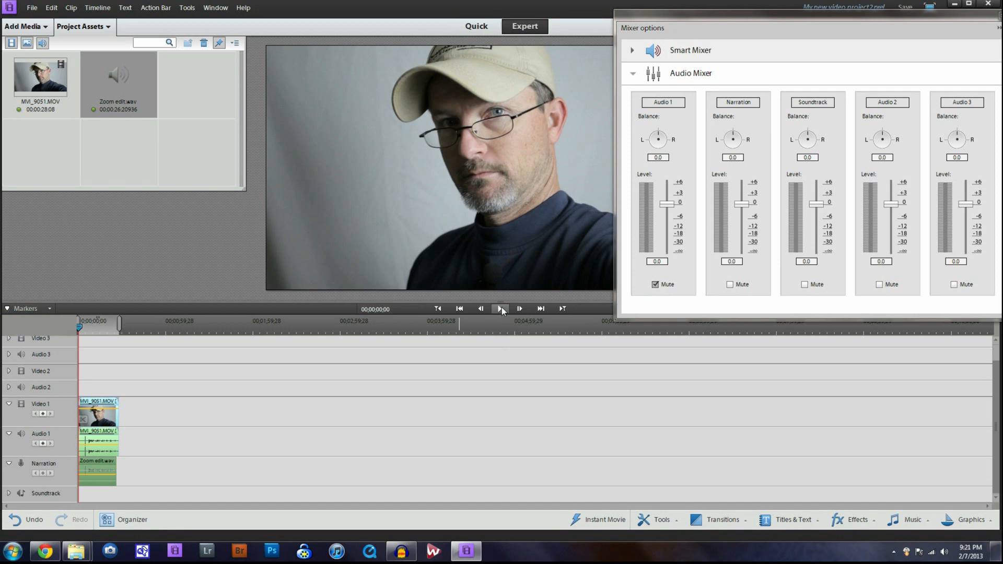
Replay the timeline repeatedly to confirm the Zoom narration stays in sync, then close the mixer.
click(502, 309)
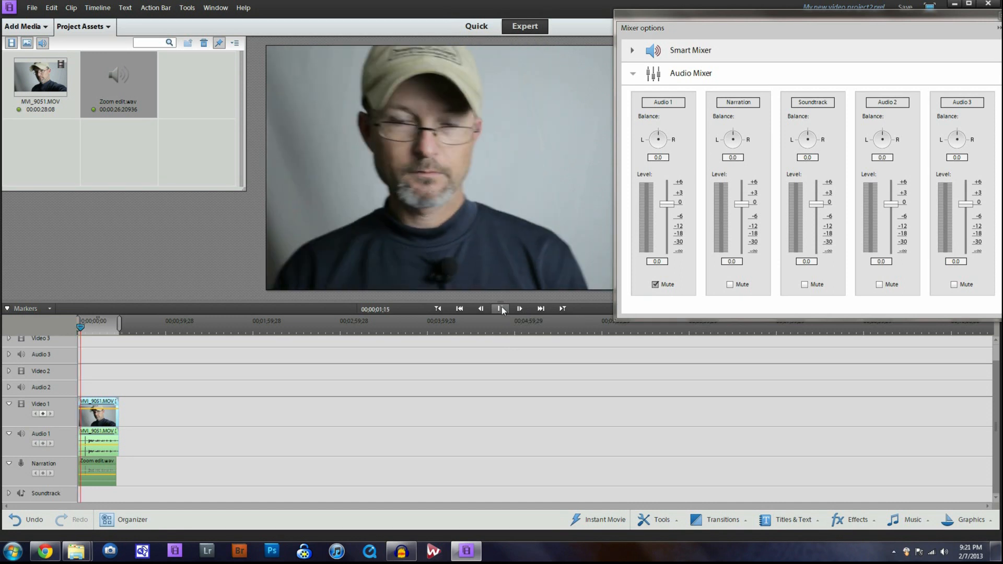
click(500, 309)
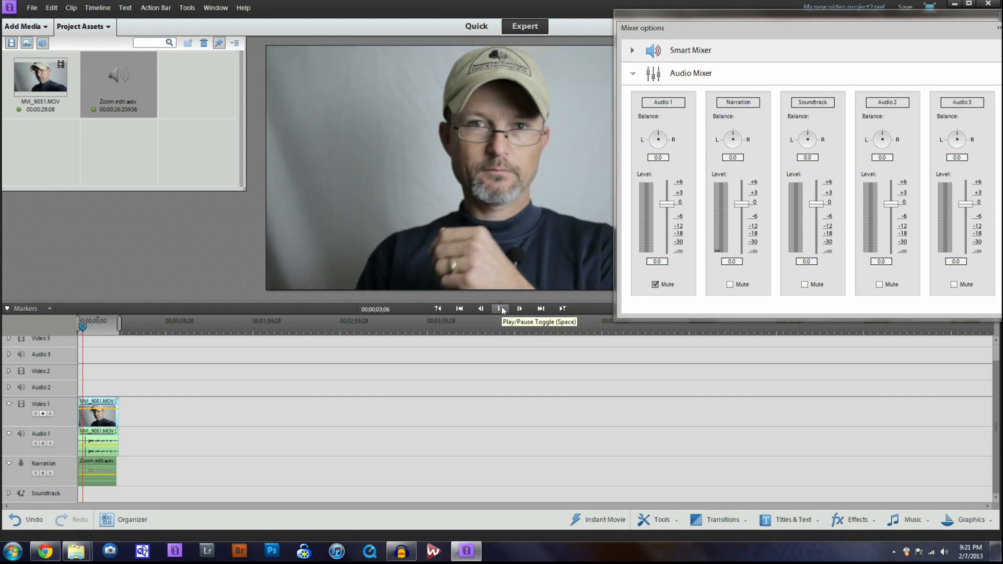
click(501, 308)
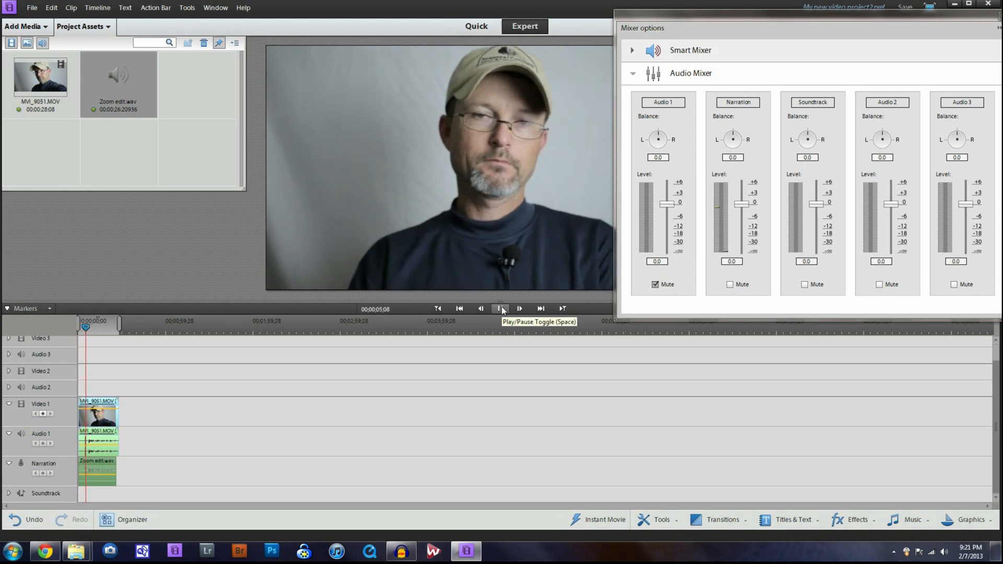
click(501, 309)
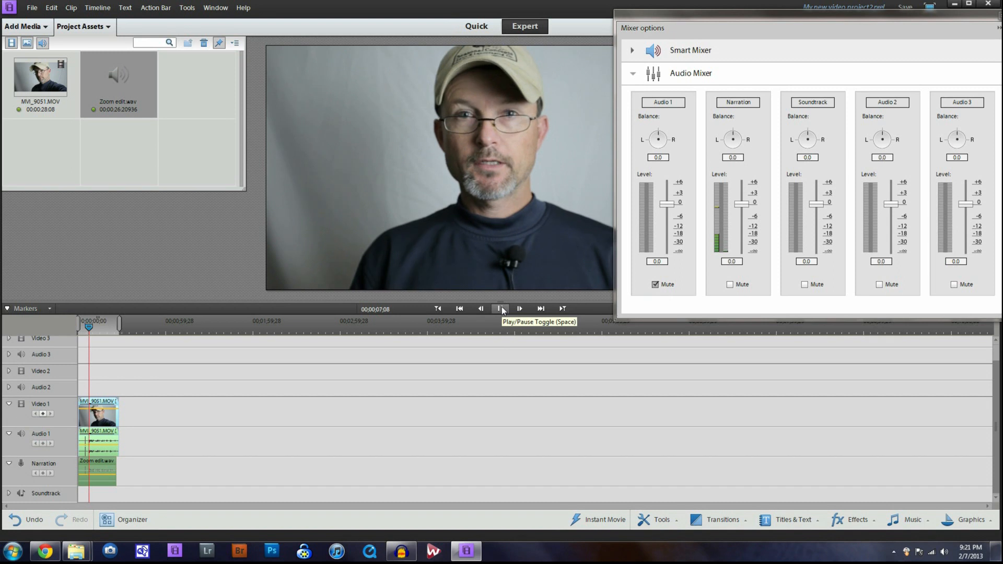
click(501, 309)
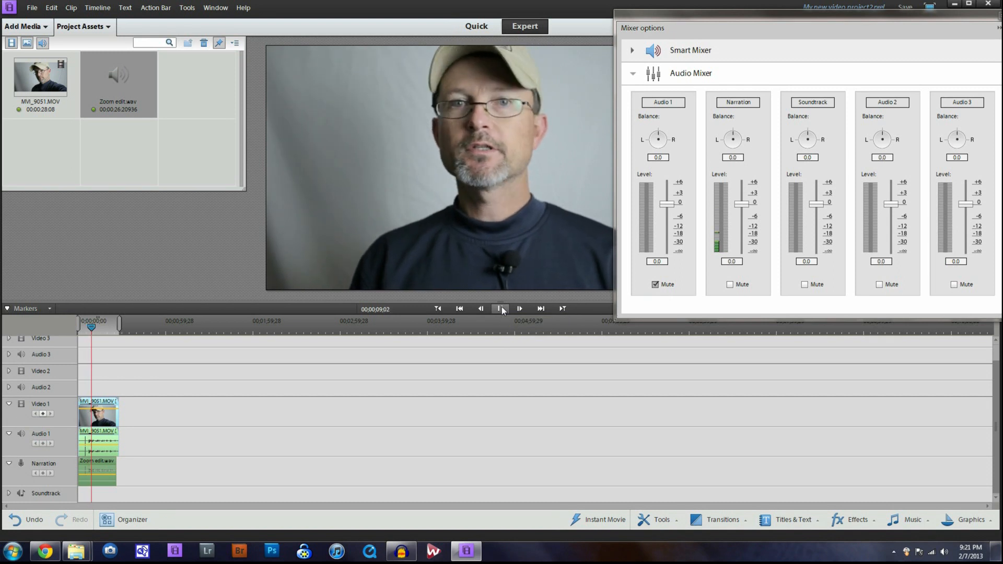
click(518, 308)
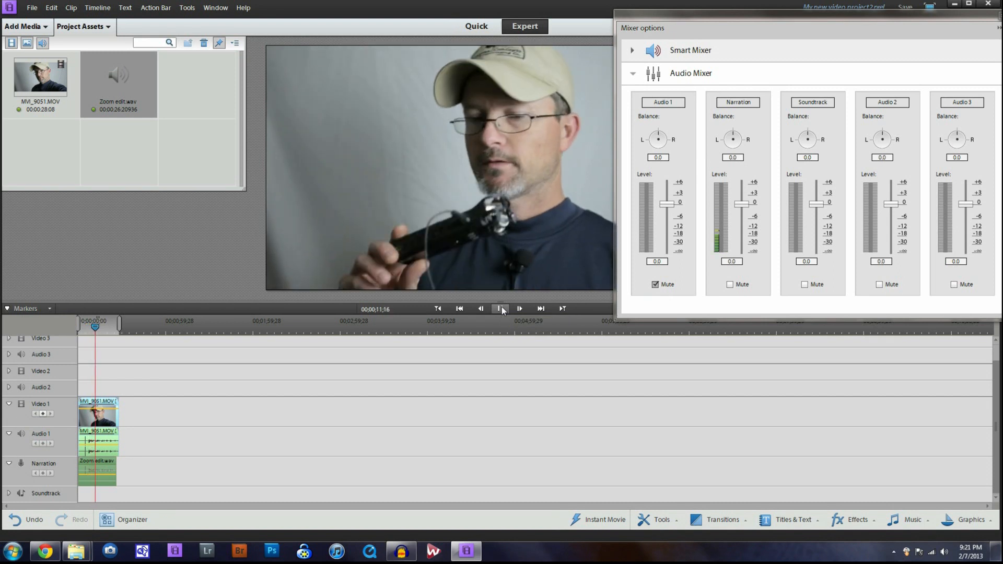
click(519, 309)
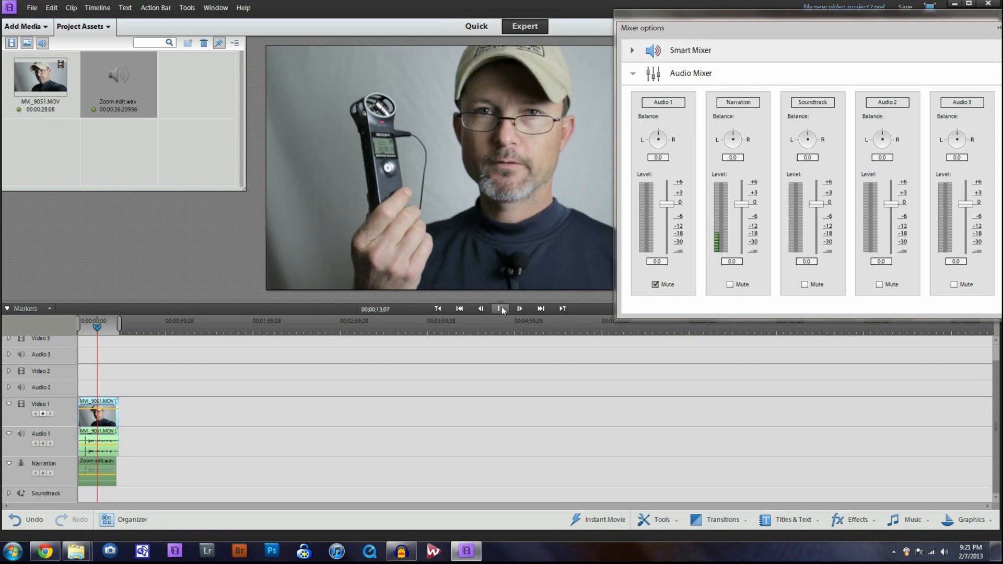
click(501, 309)
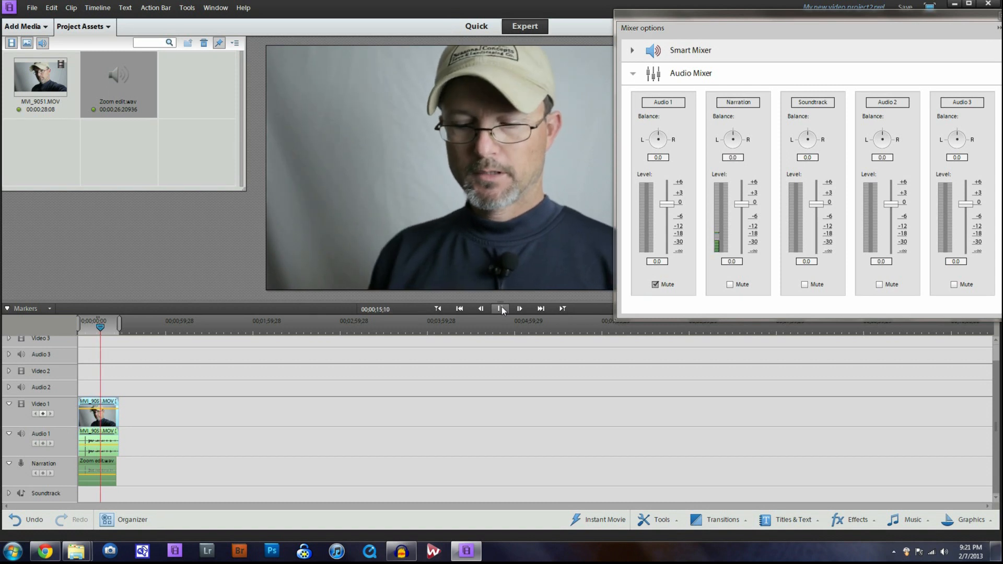
click(500, 309)
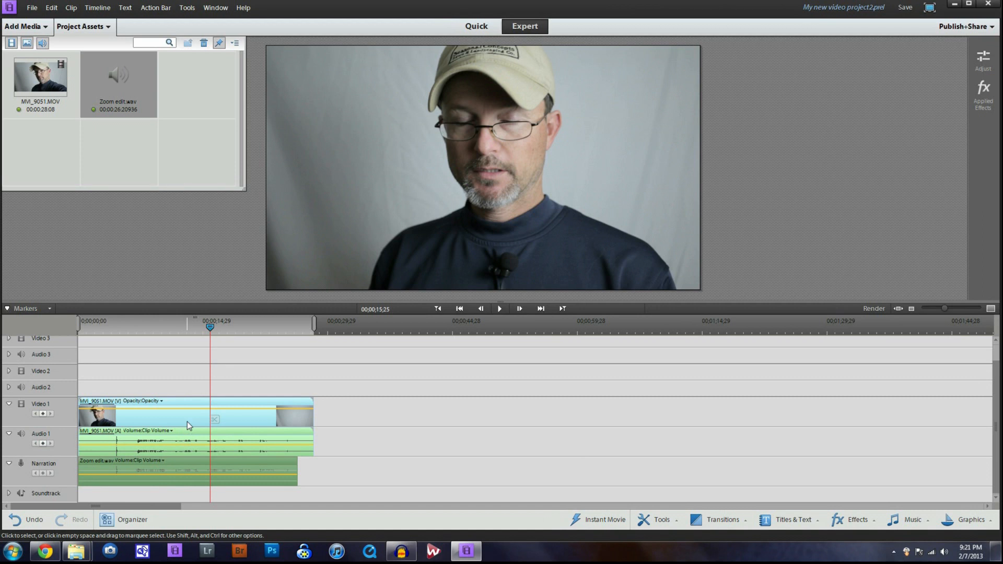
Delete the MVI_9051.MOV clip's own audio, leaving its video on Video 1 with the Zoom narration.
right_click(189, 425)
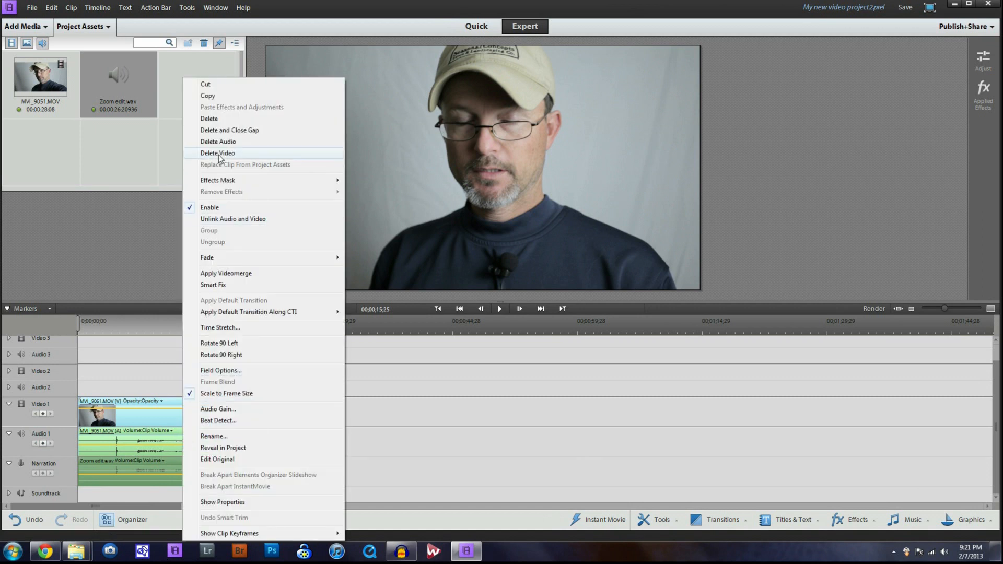
click(218, 152)
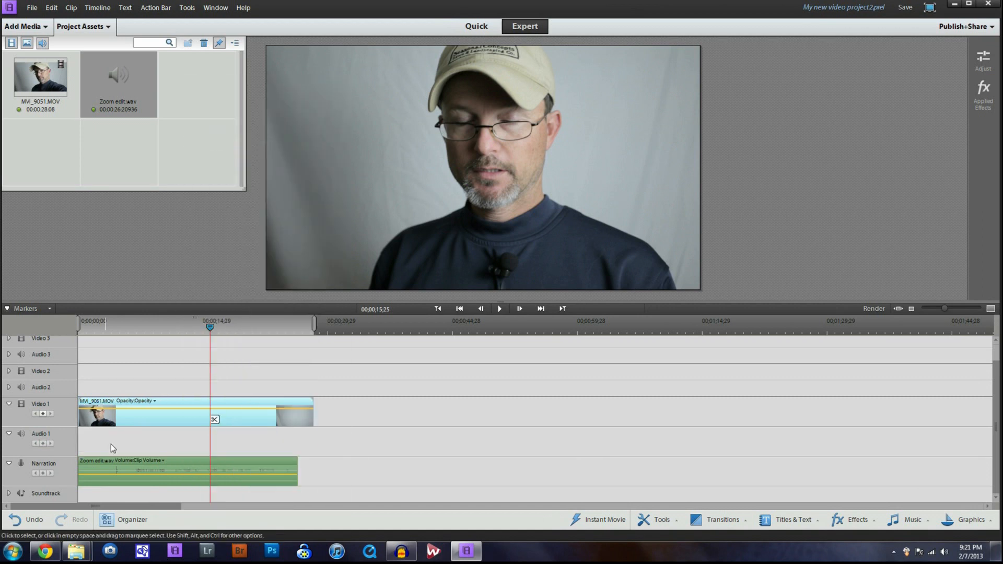
click(78, 326)
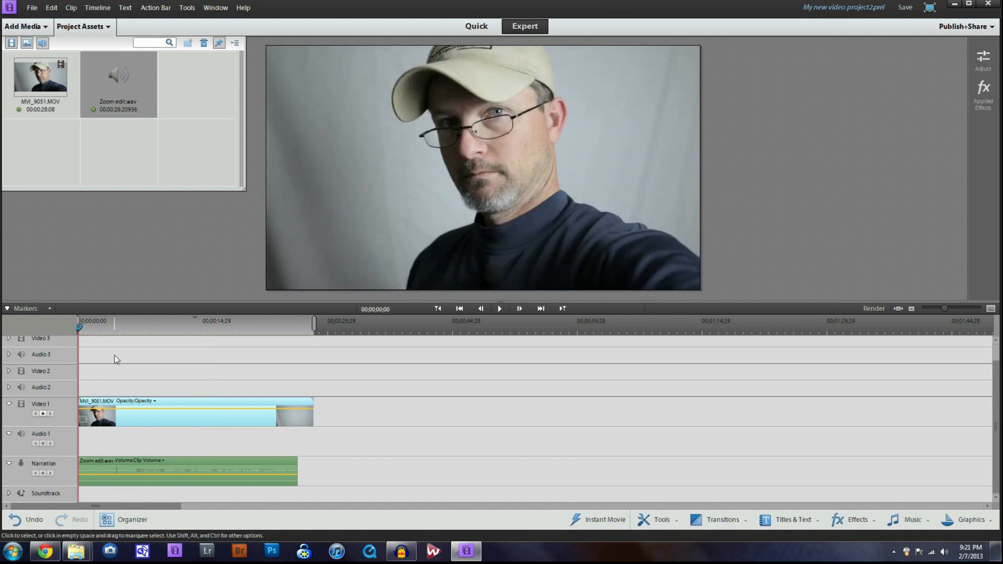
mouse_move(313, 359)
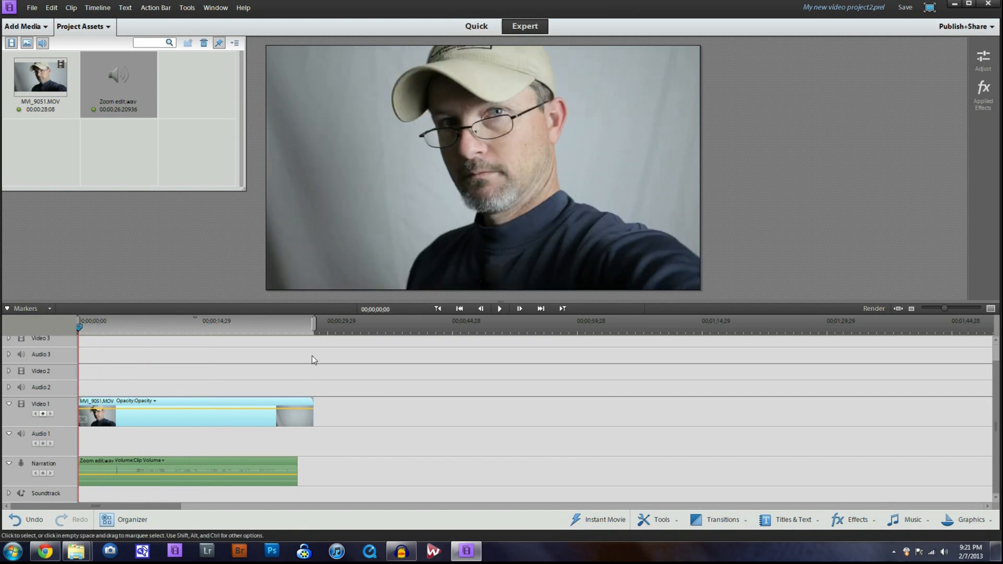